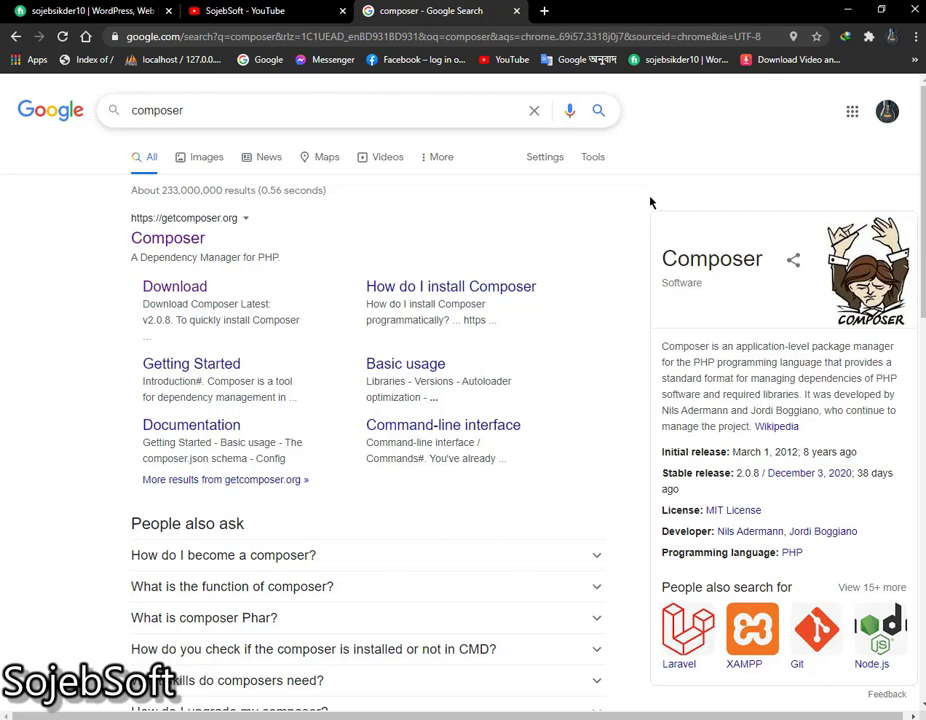
mouse_move(323, 265)
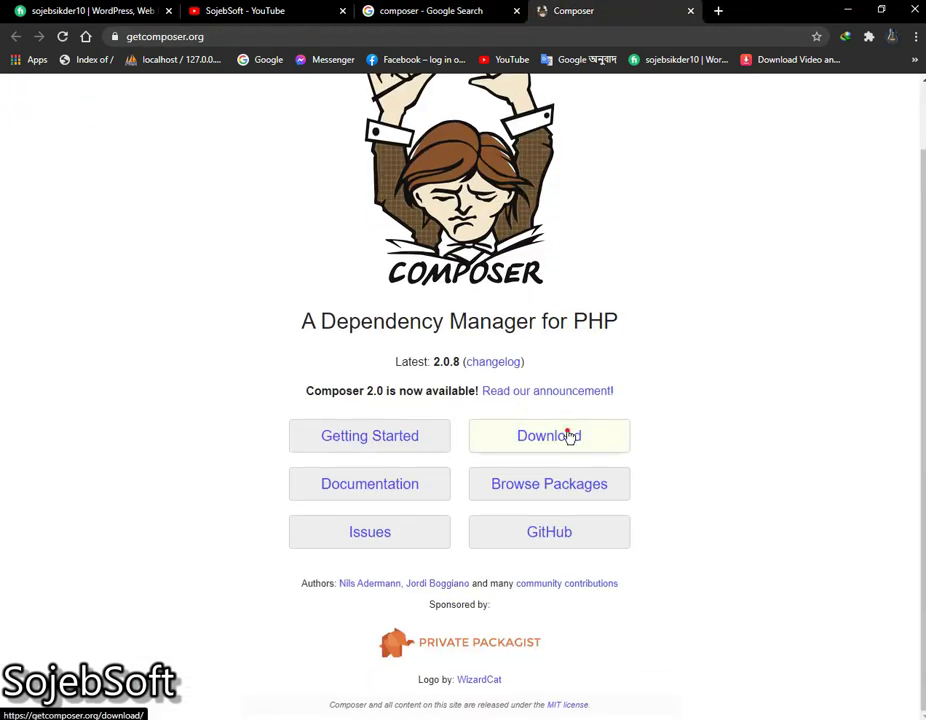
Reach the Composer download page and bring up the find bar on it.
click(548, 435)
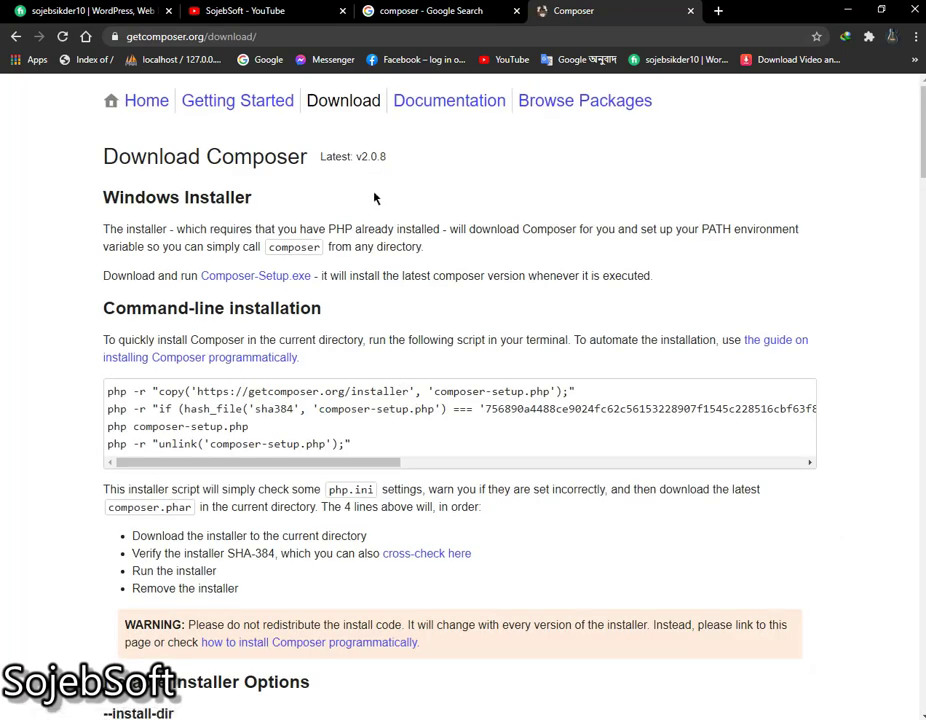
key(Ctrl+f)
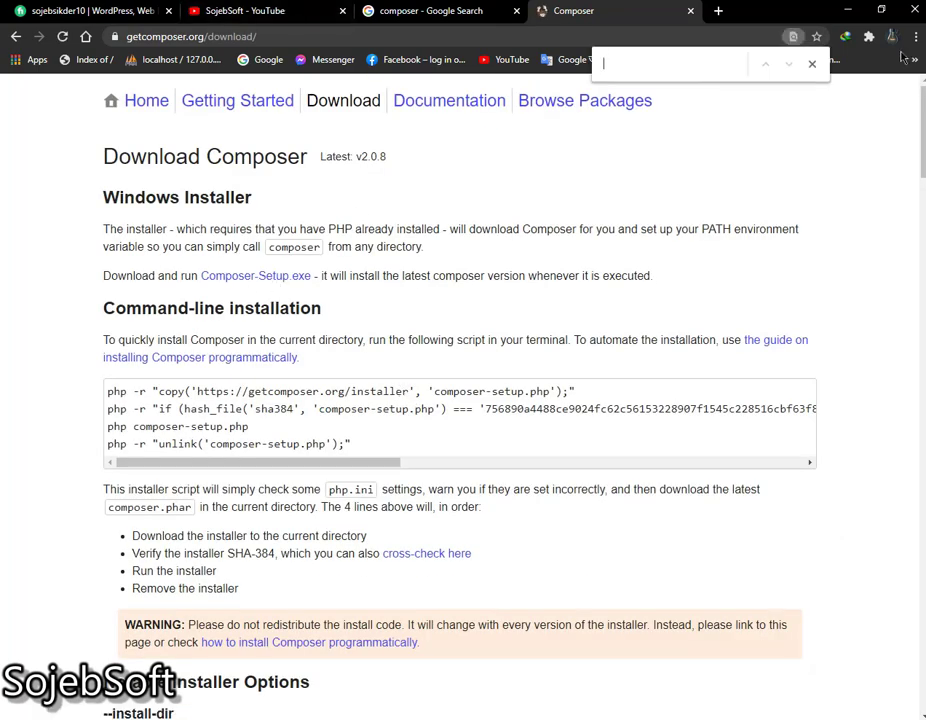
click(812, 64)
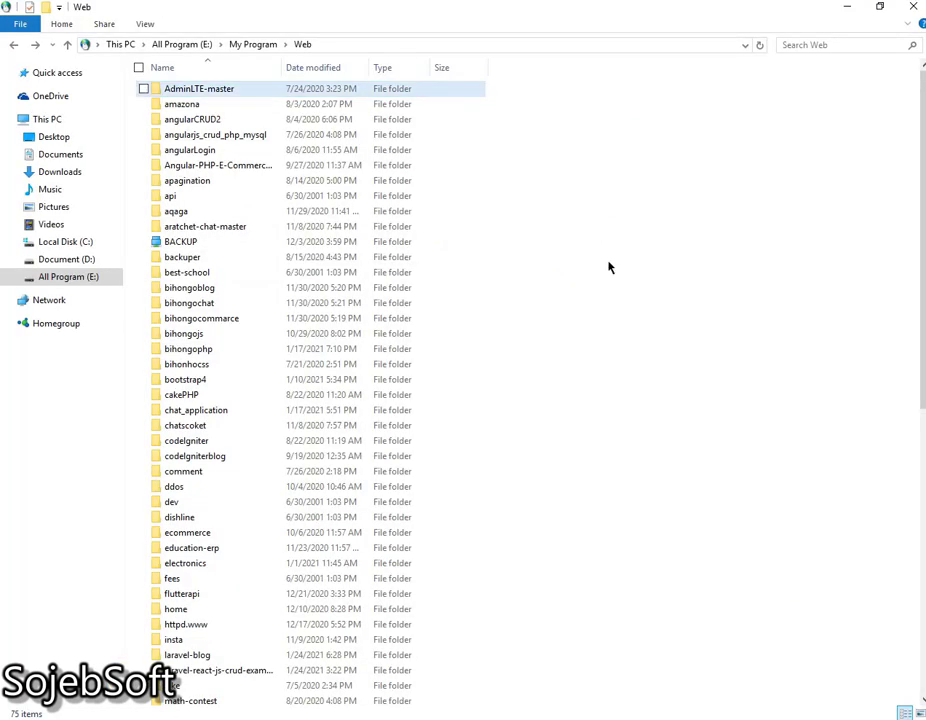
Launch a command prompt from the Web folder's File menu and maximize it.
click(20, 23)
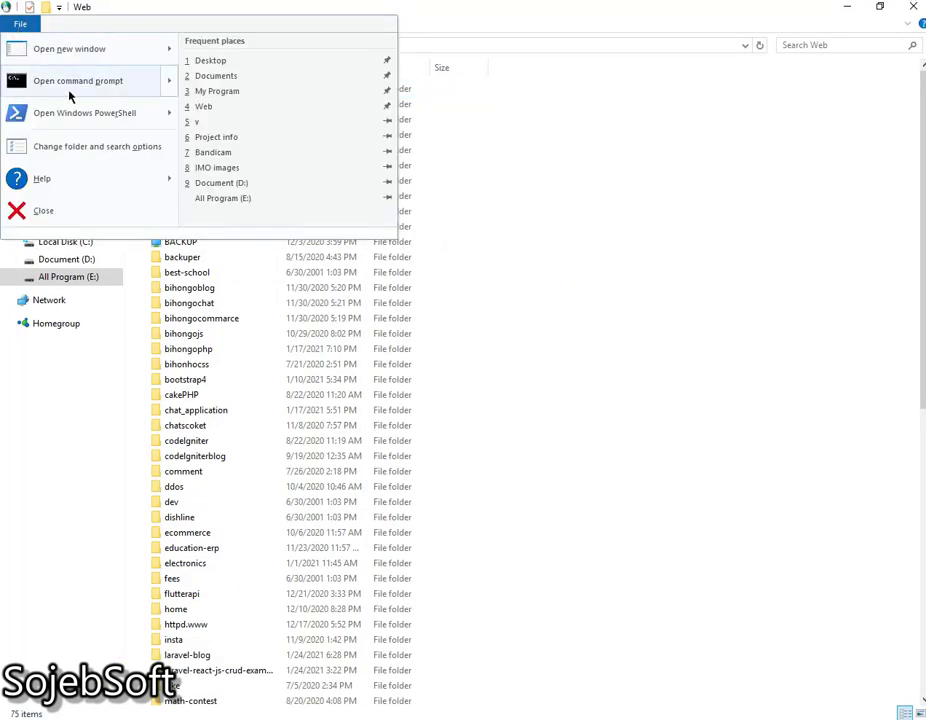
click(78, 80)
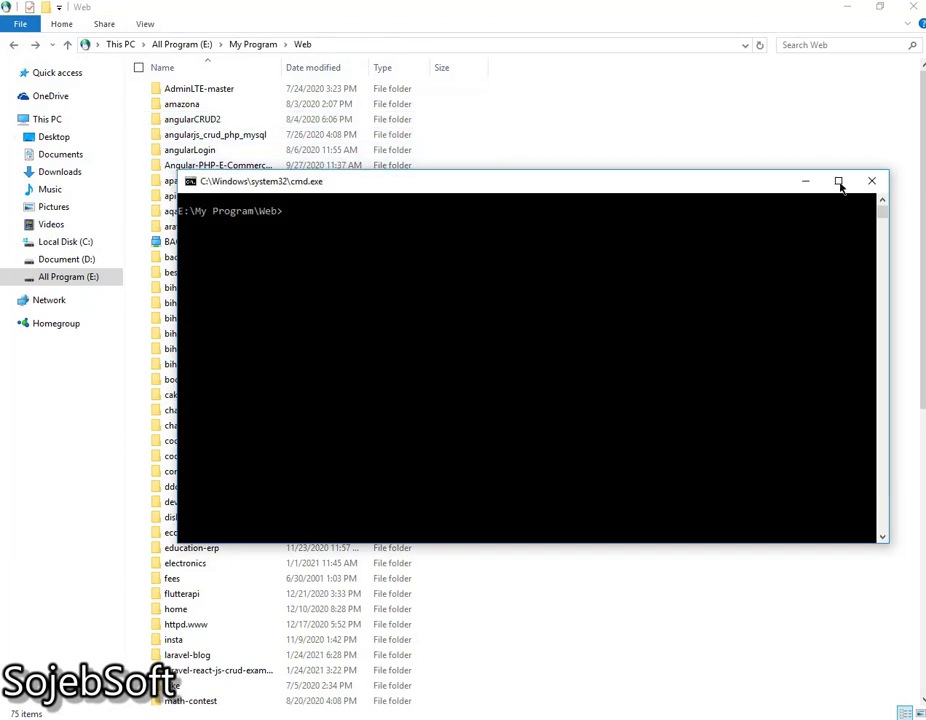
click(840, 181)
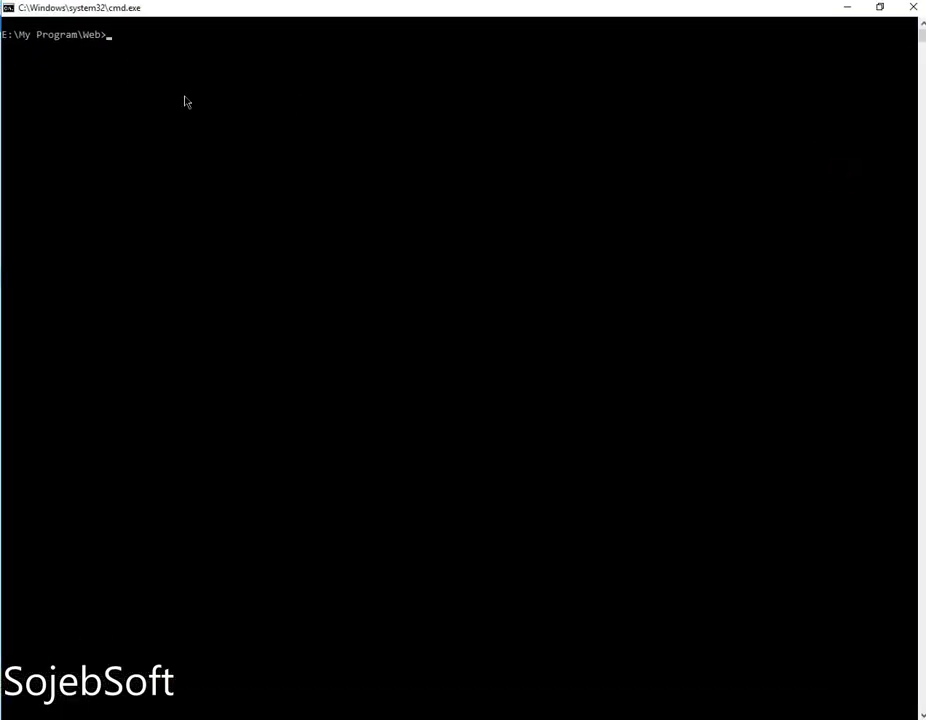
mouse_move(251, 174)
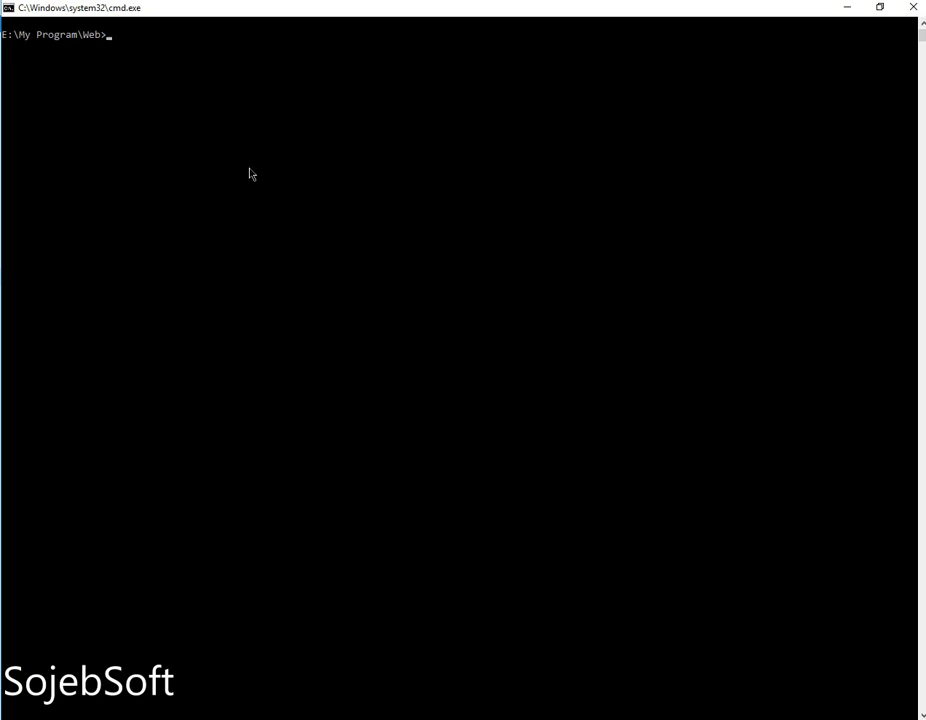
Enter 'composer create-project laravel/laravel laravel-react' at the prompt.
text(composer)
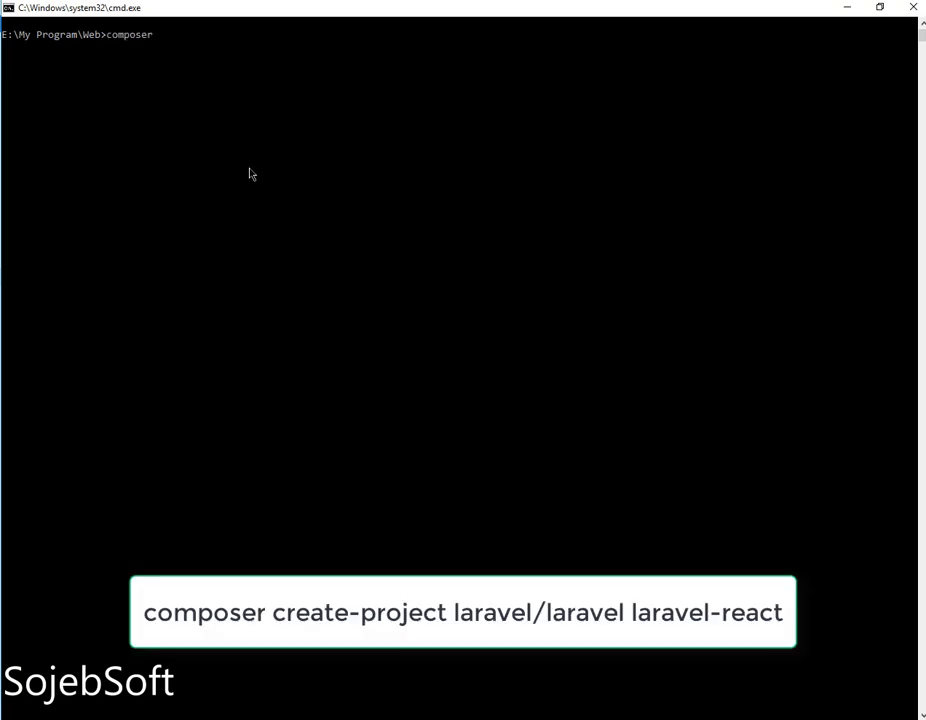
text(crea)
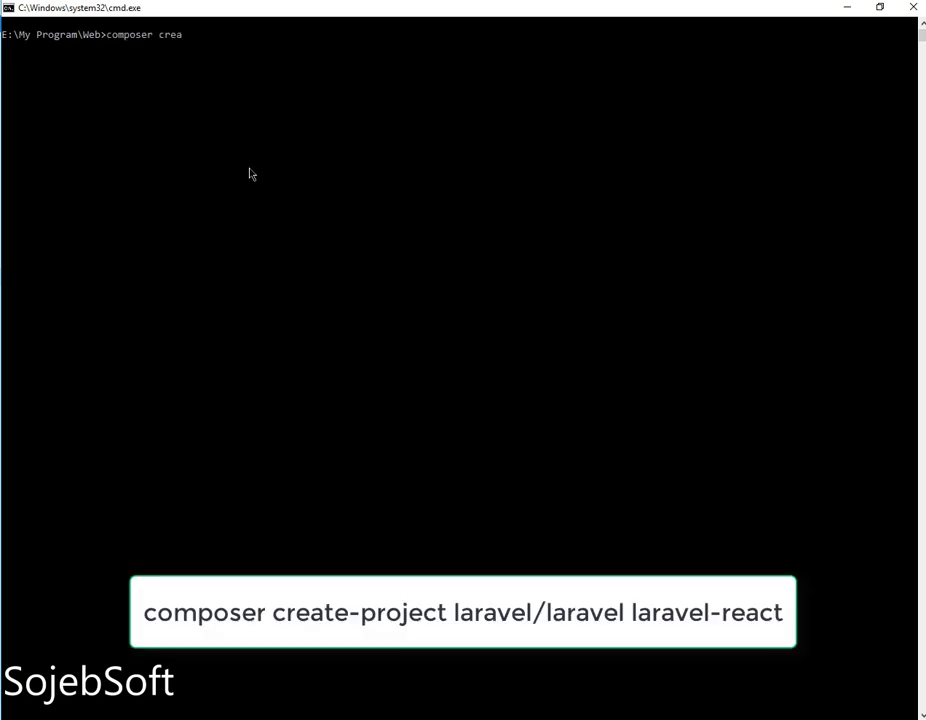
text(te-proje)
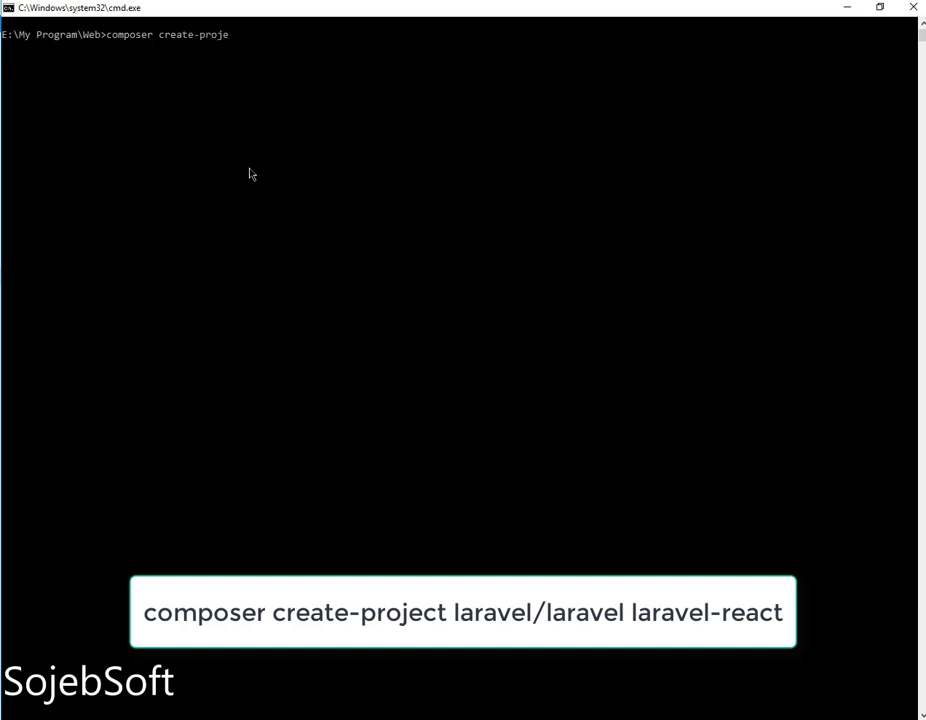
text(ct lar)
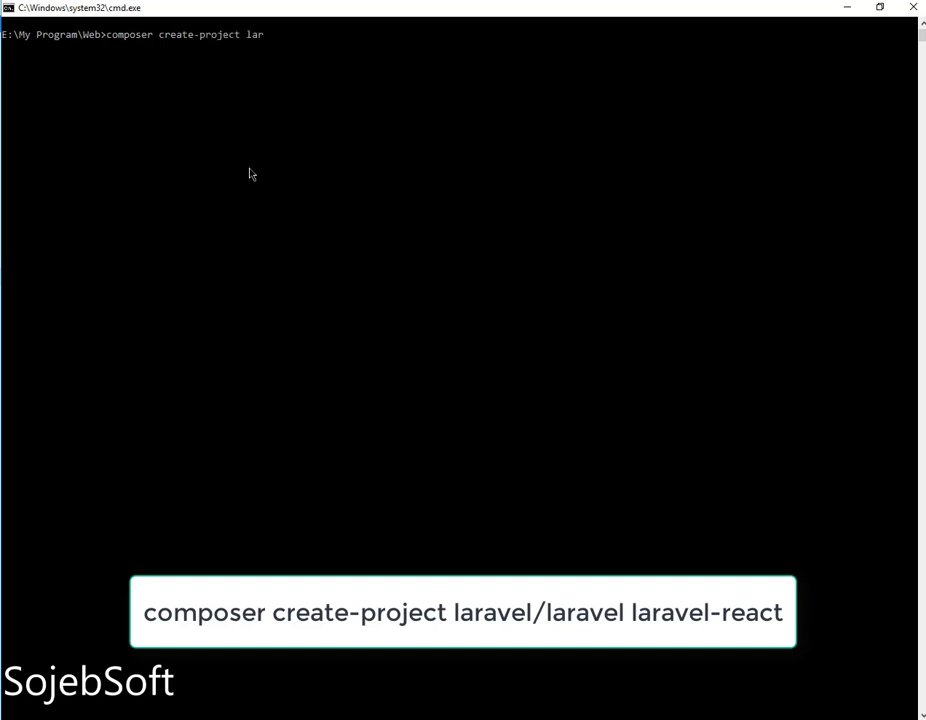
text(avel/larave)
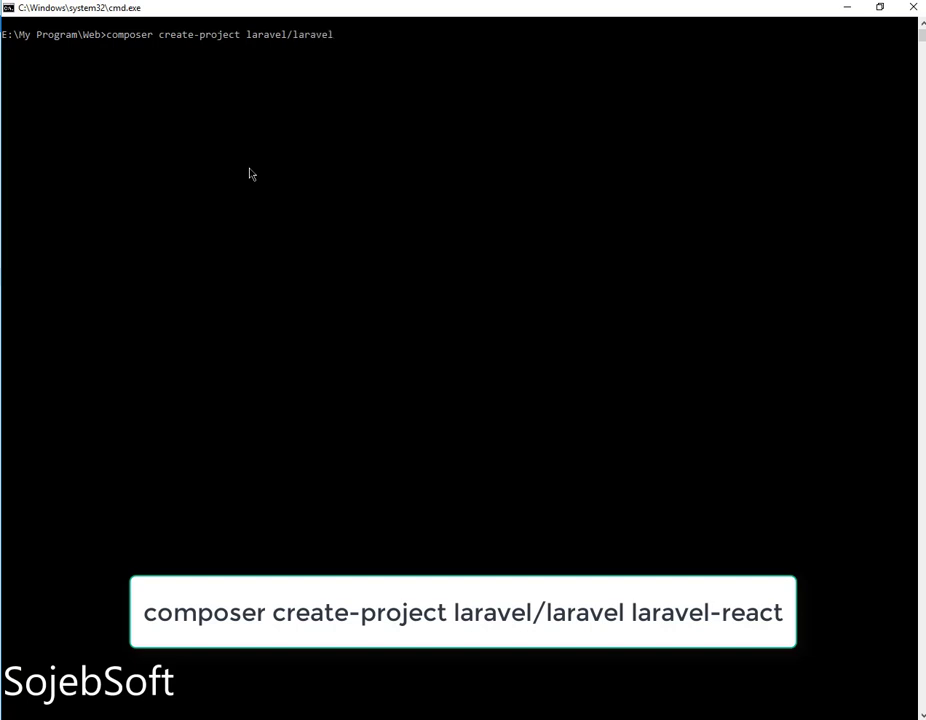
text(laravel-re)
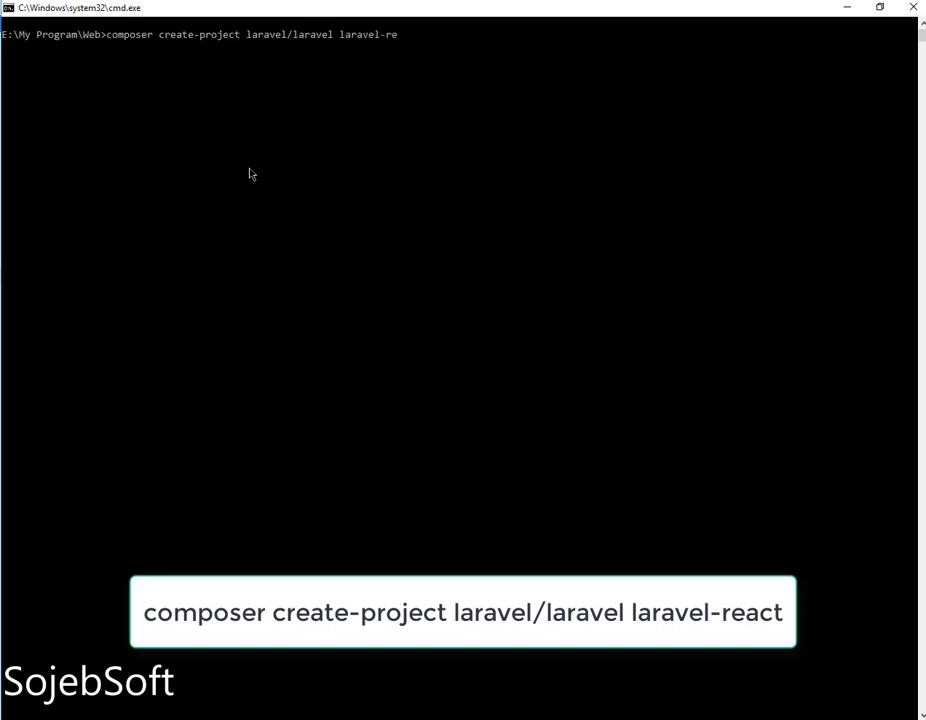
text(act)
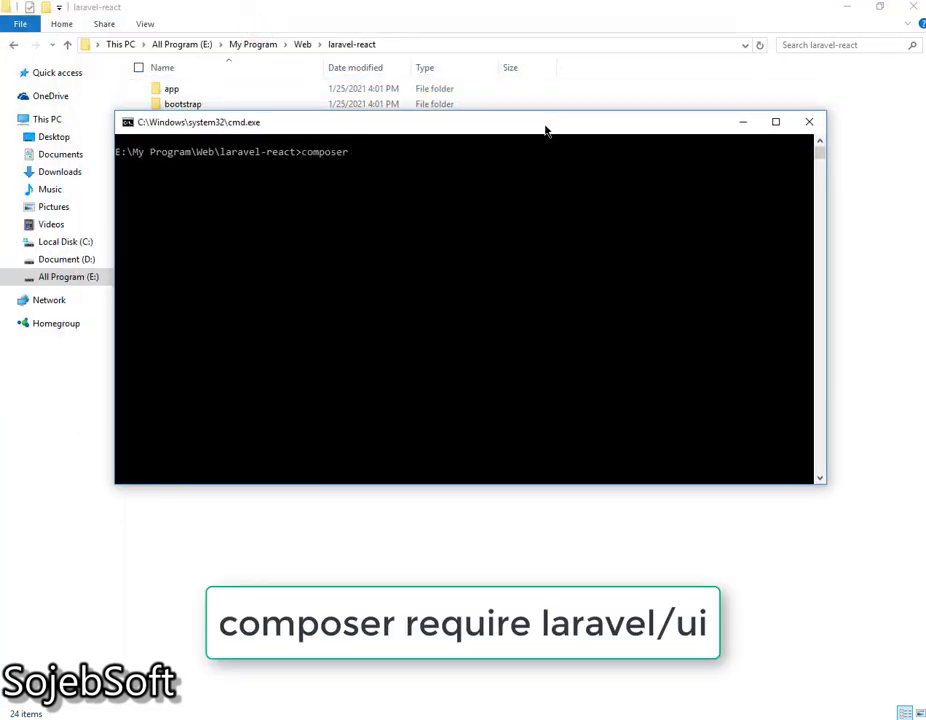
Run 'composer require laravel/ui' in the laravel-react project.
text(require)
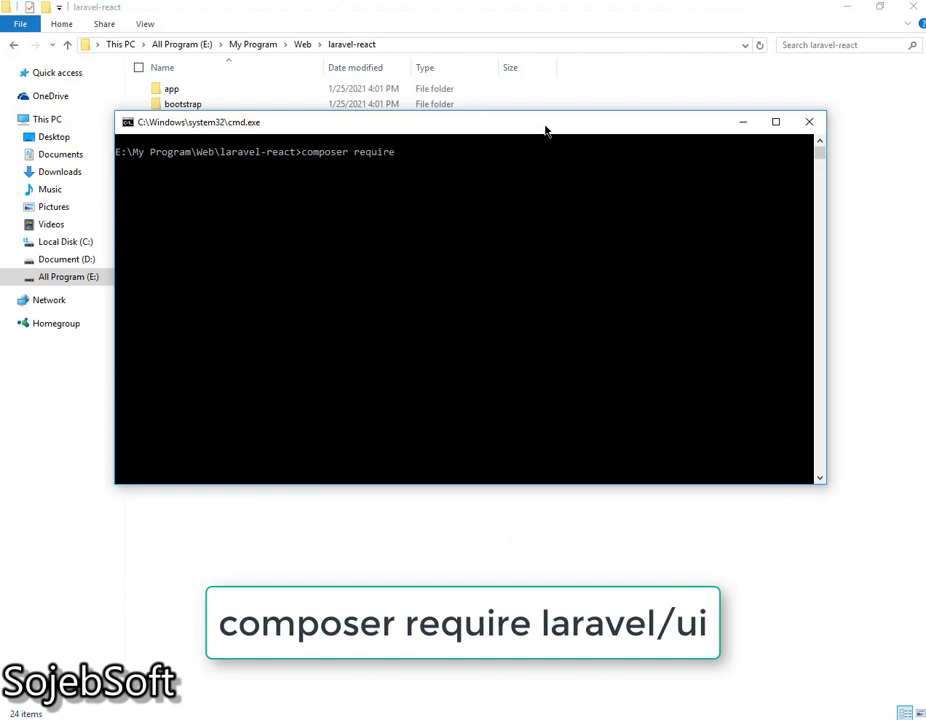
text(laravel/)
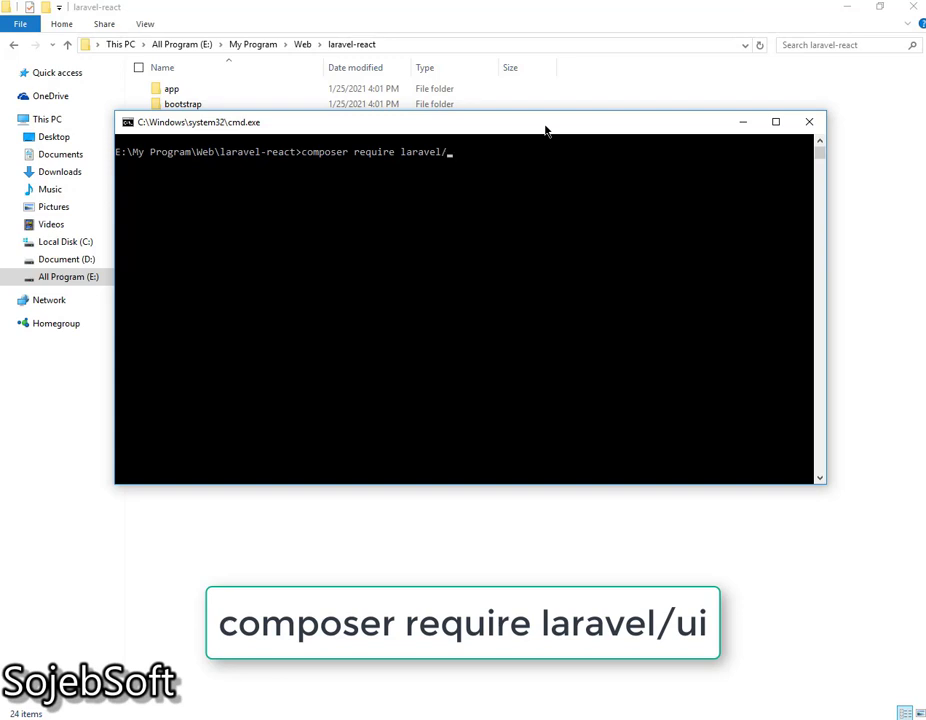
text(ui)
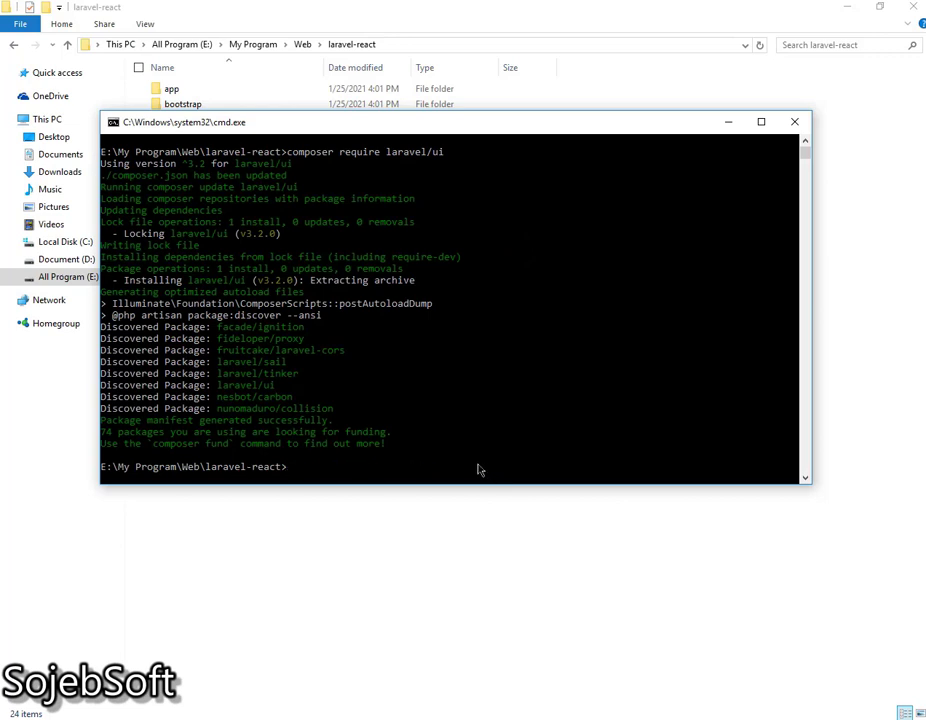
Run 'php artisan ui react' to scaffold React, then enter 'npm install'.
text(ph)
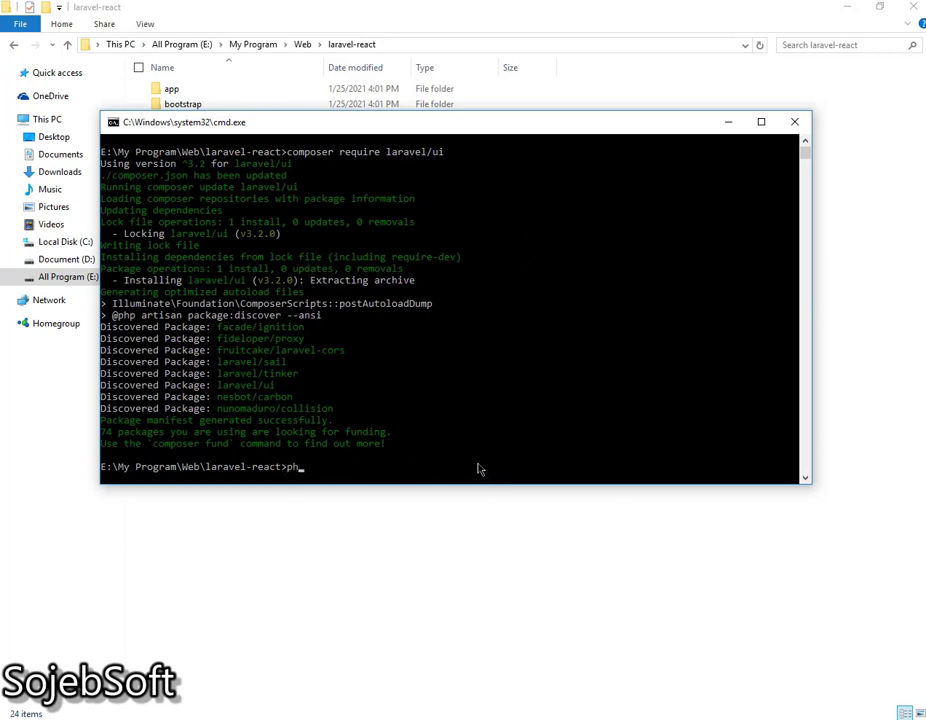
text(php artisan)
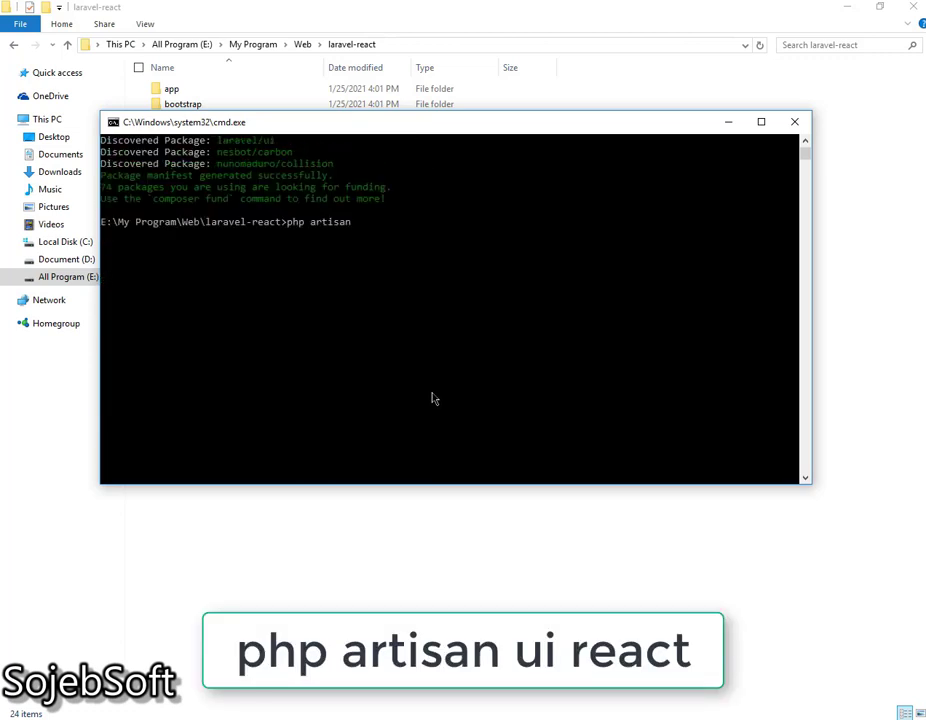
mouse_move(424, 353)
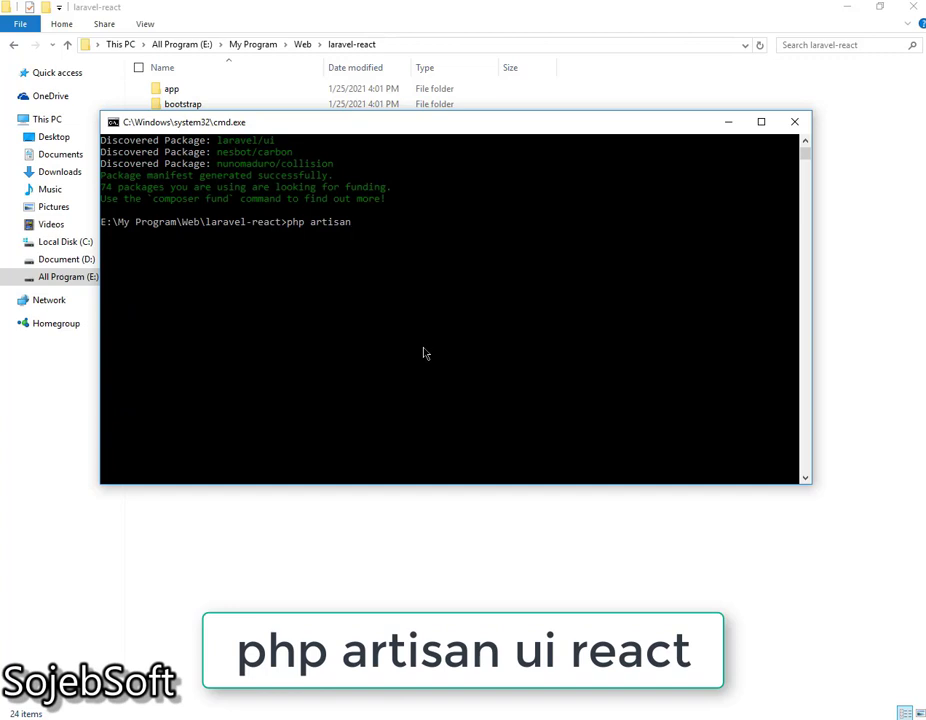
text(ui rea)
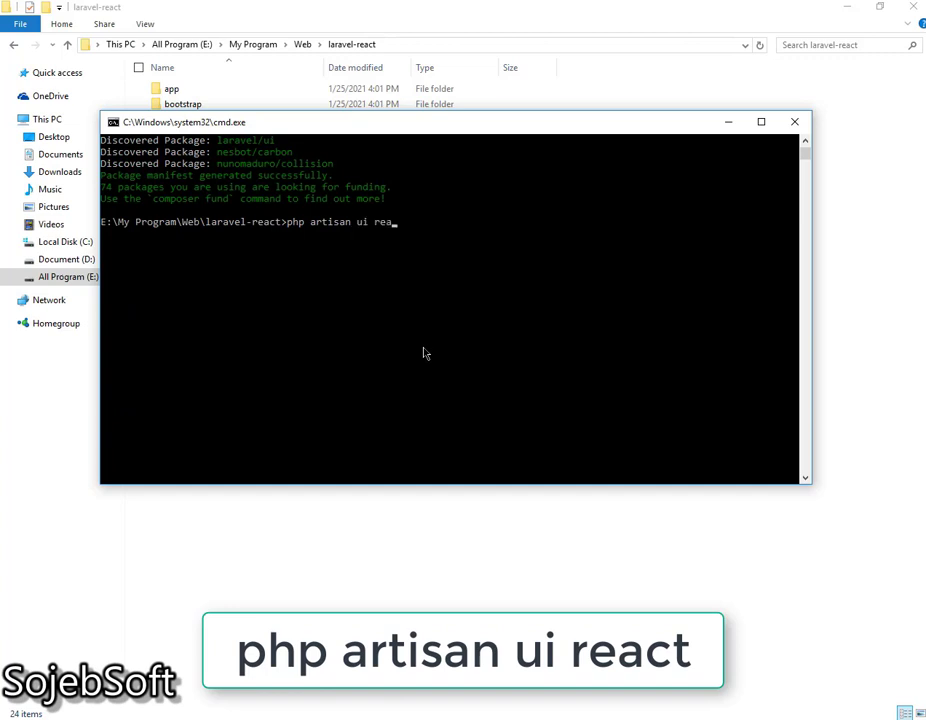
text(ct)
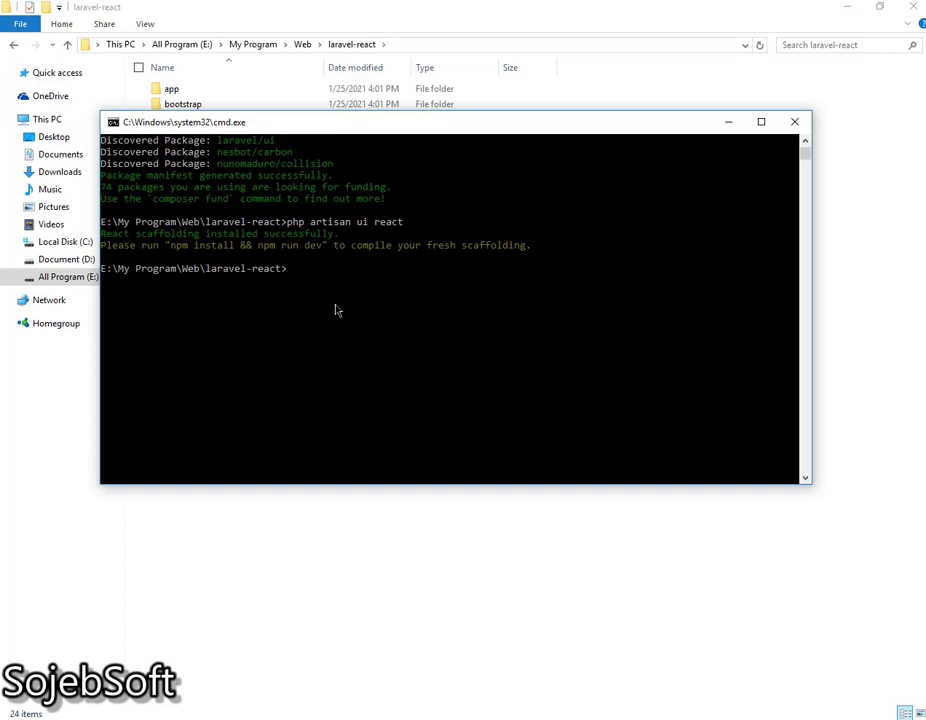
text(npm install)
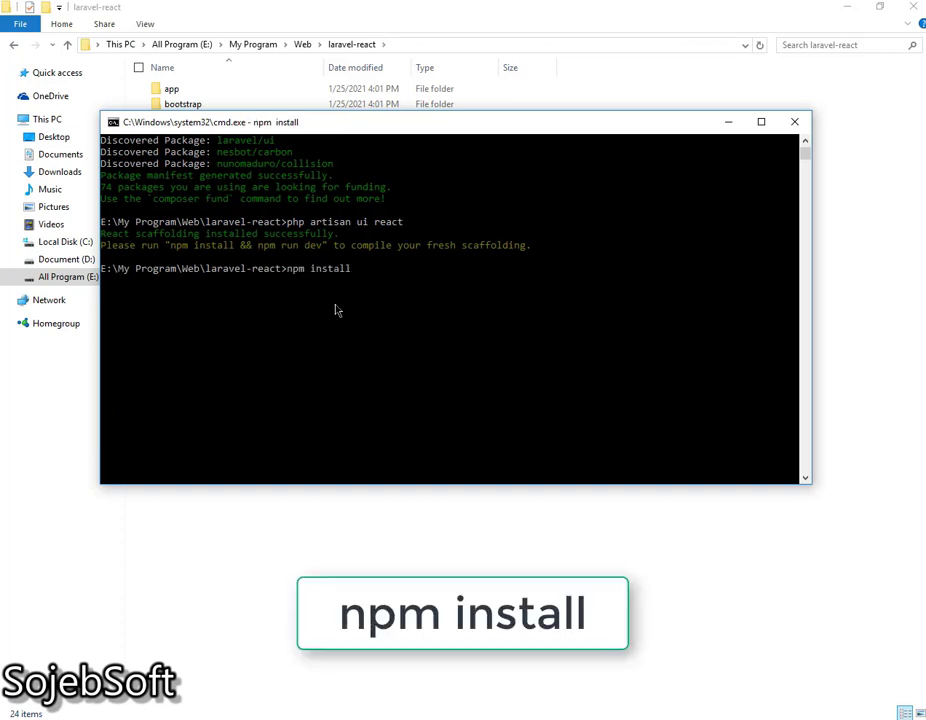
Start 'npm install' for the laravel-react project's dependencies.
key(Return)
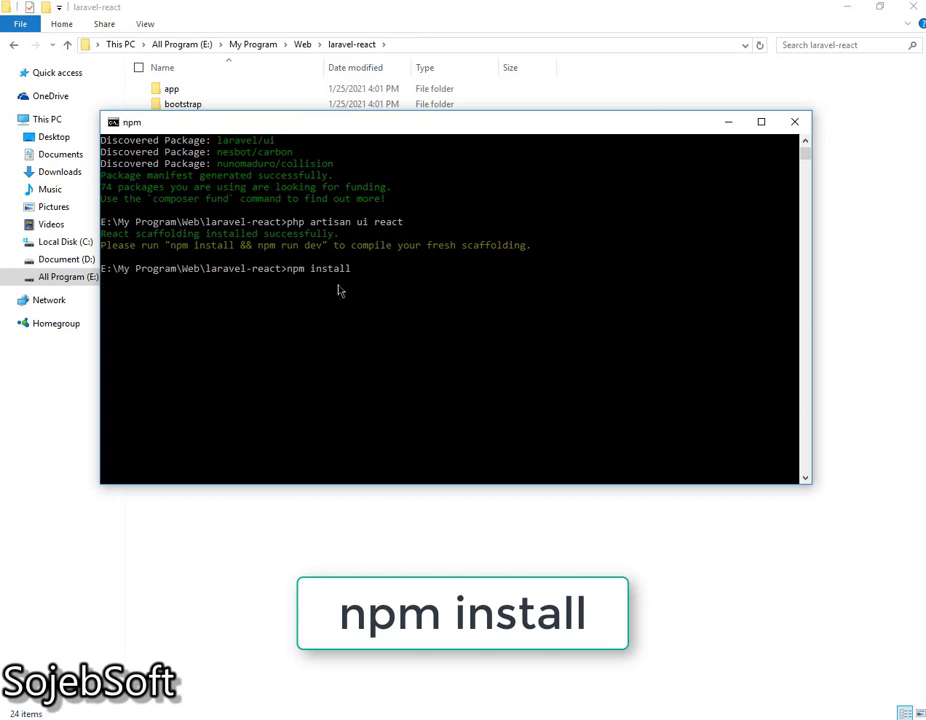
mouse_move(298, 140)
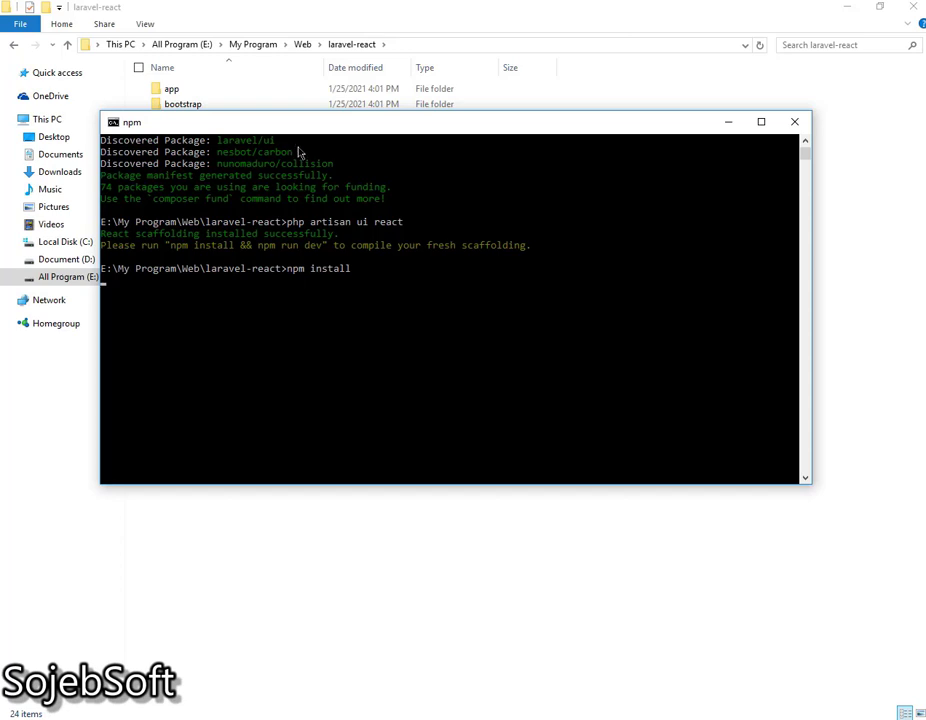
mouse_move(313, 289)
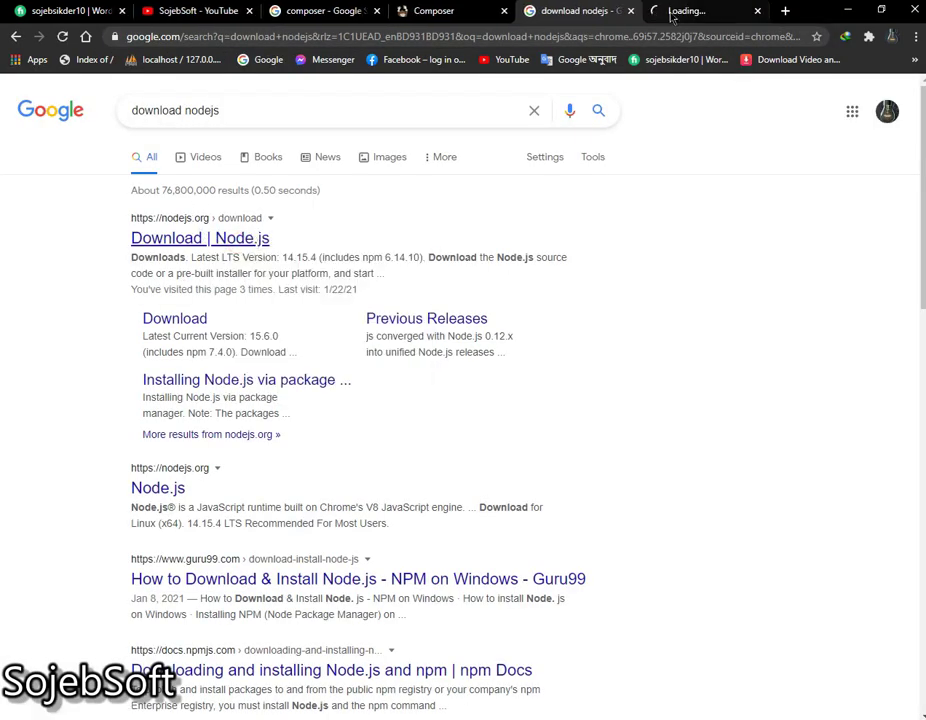
View the Node.js LTS downloads page, then close the Node.js tab.
click(199, 238)
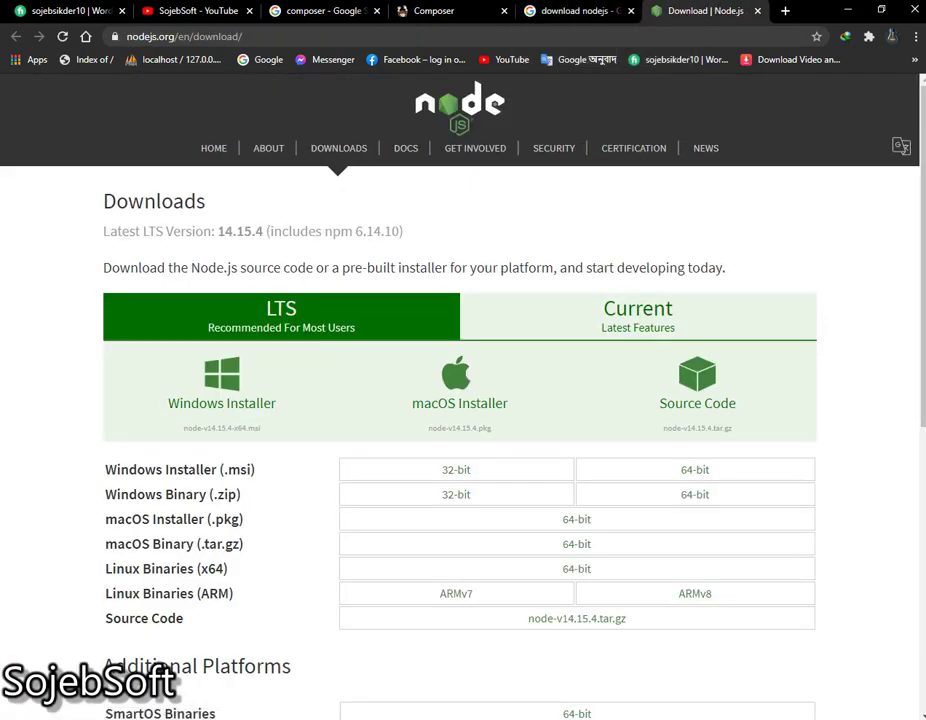
scroll(down, 3)
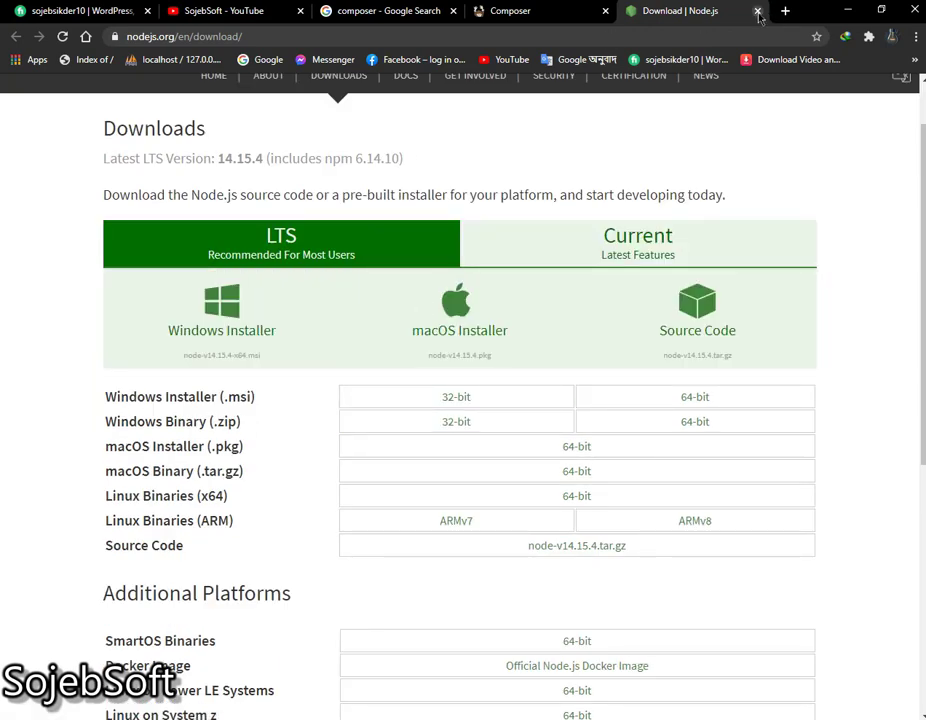
click(758, 11)
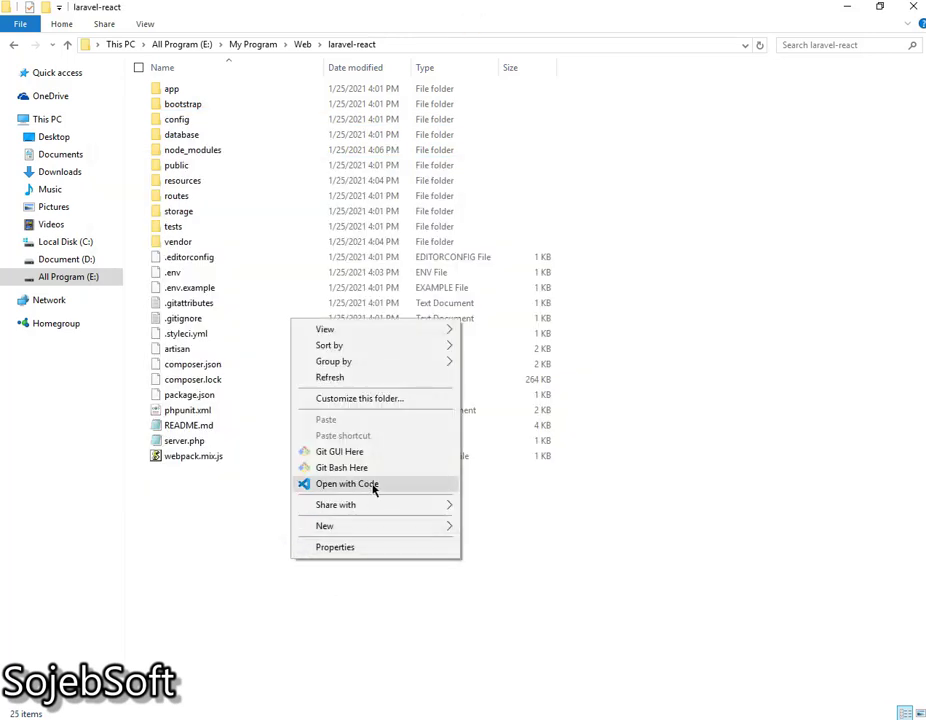
Open the laravel-react folder with 'Open with Code' into Visual Studio Code.
click(360, 490)
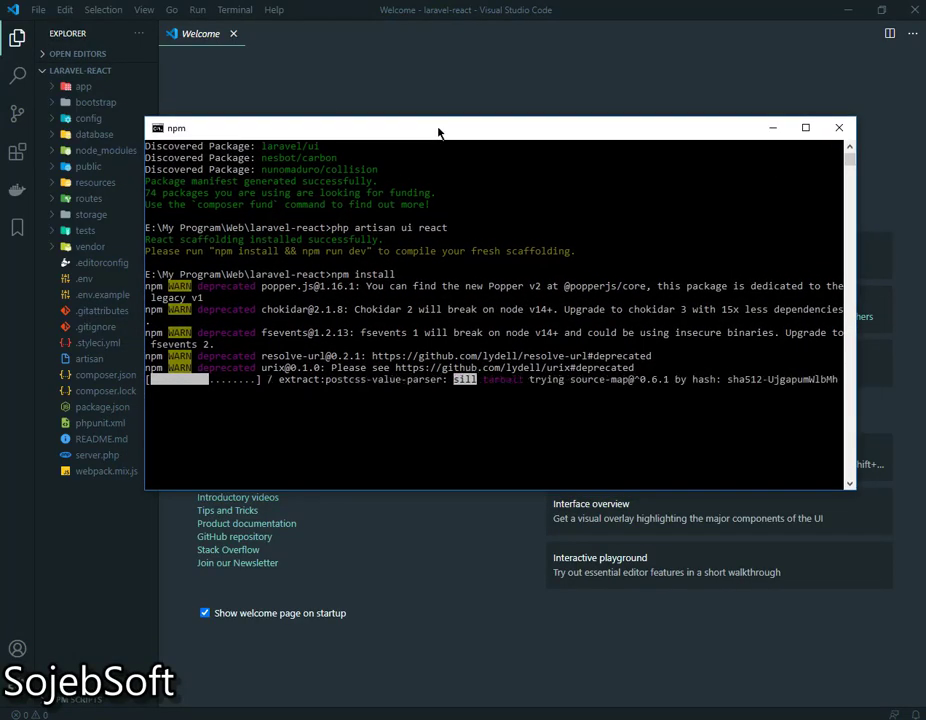
click(838, 127)
text(php a)
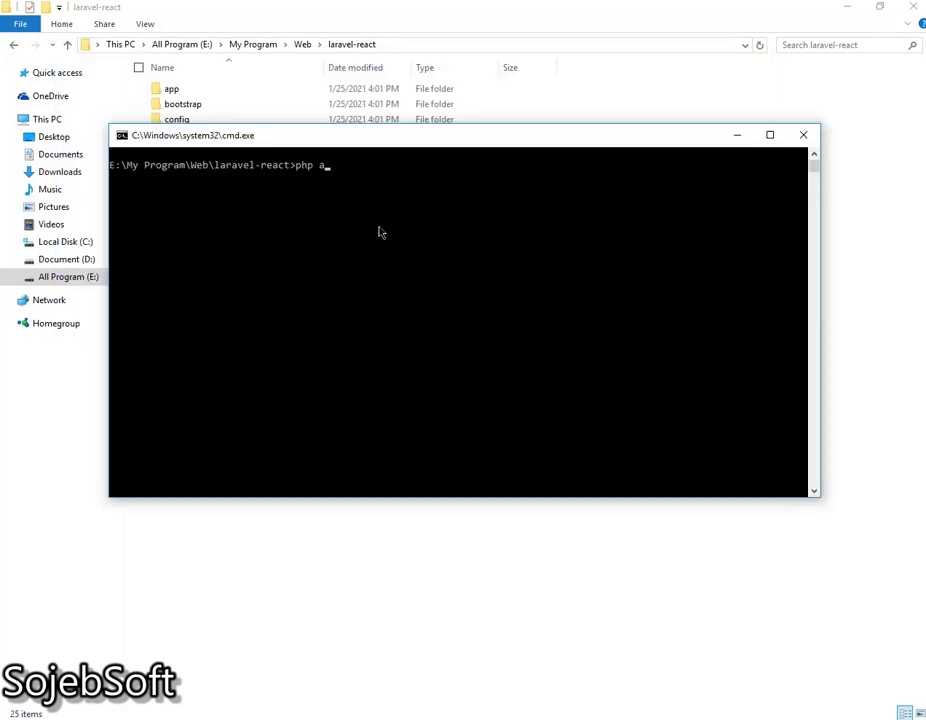
Run 'php artisan serve' to start the Laravel server at 127.0.0.1:8000.
text(rtisan serve)
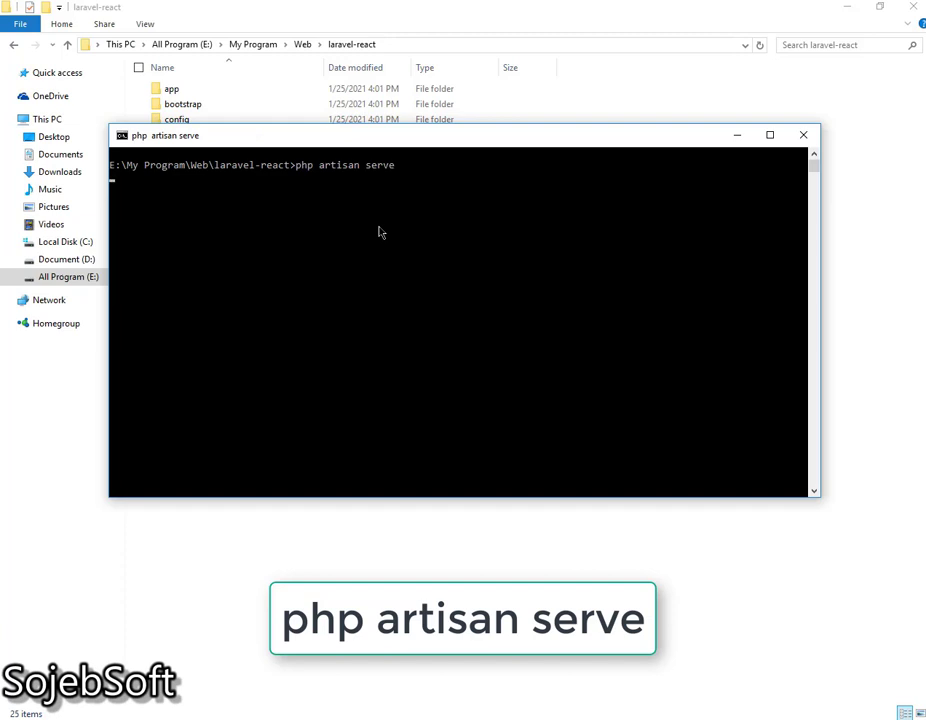
key(Return)
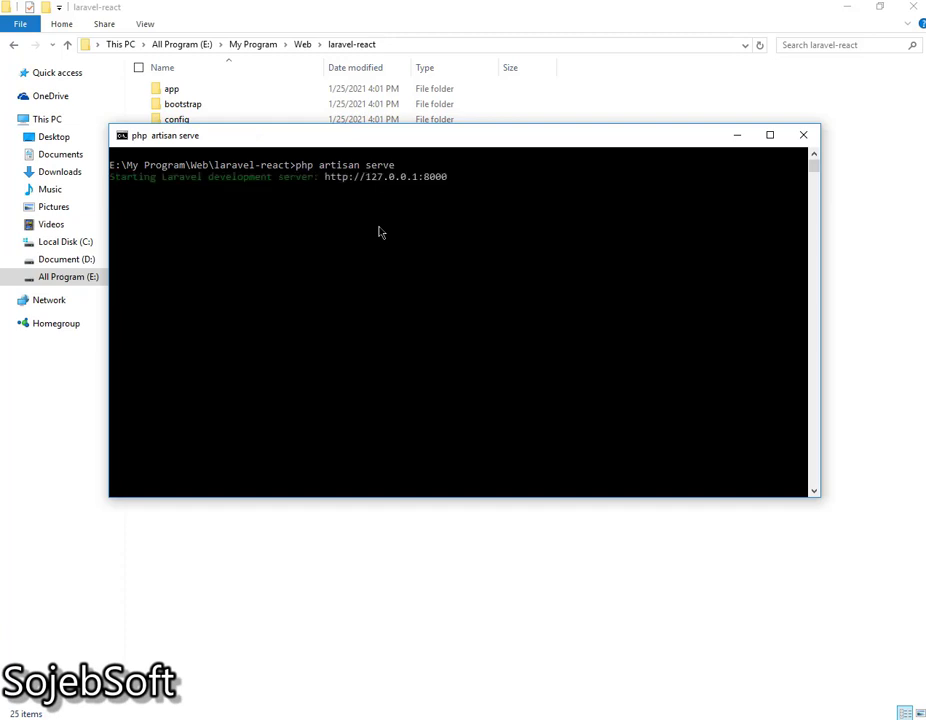
double_click(385, 177)
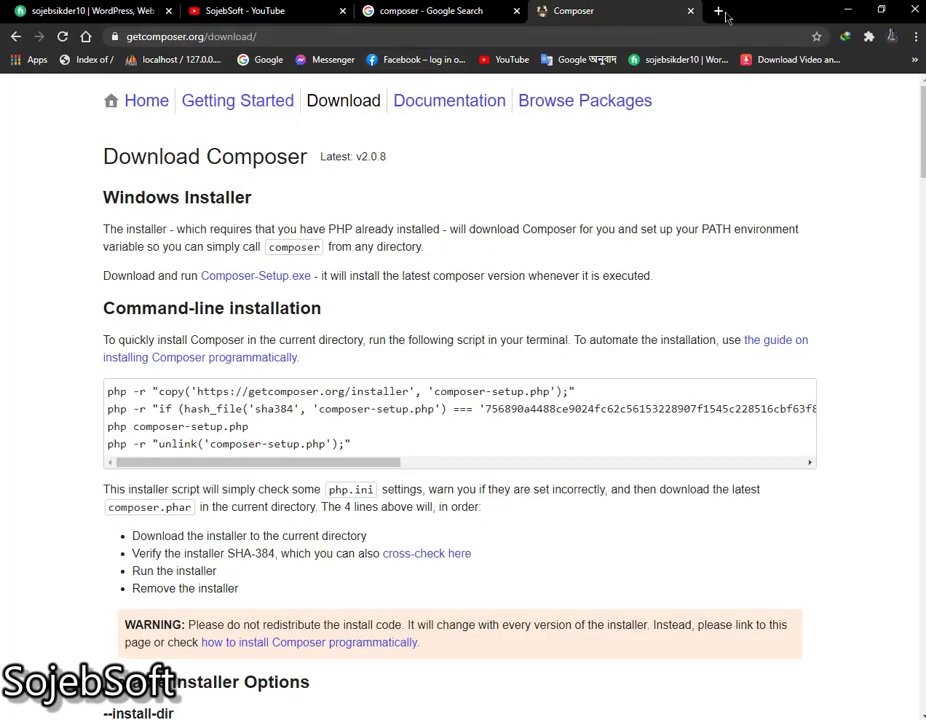
Add a new Chrome tab next to the Composer download page.
click(717, 11)
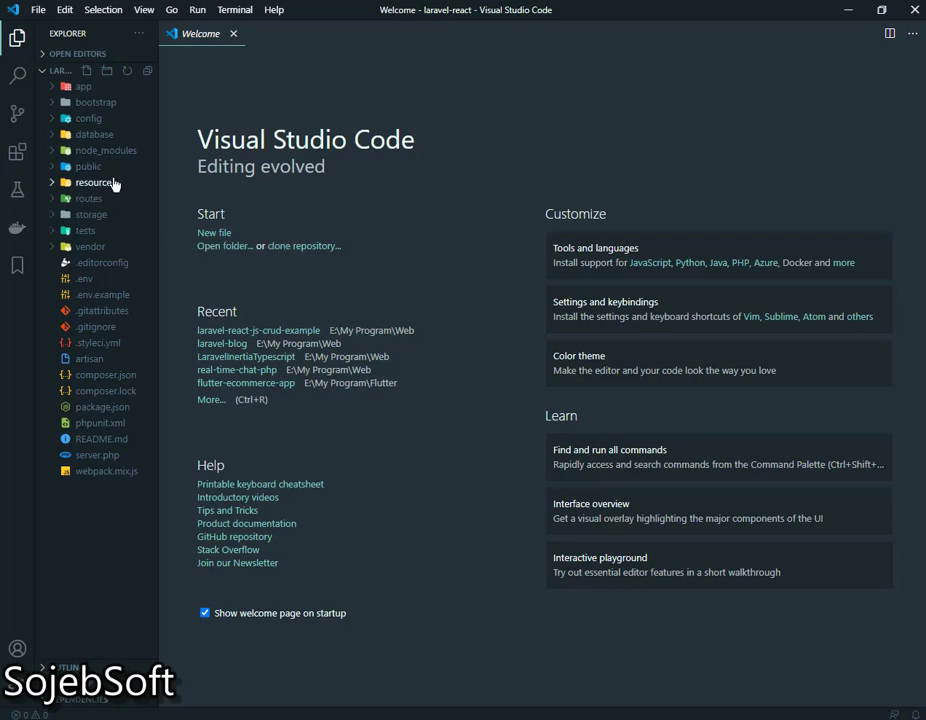
mouse_move(98, 231)
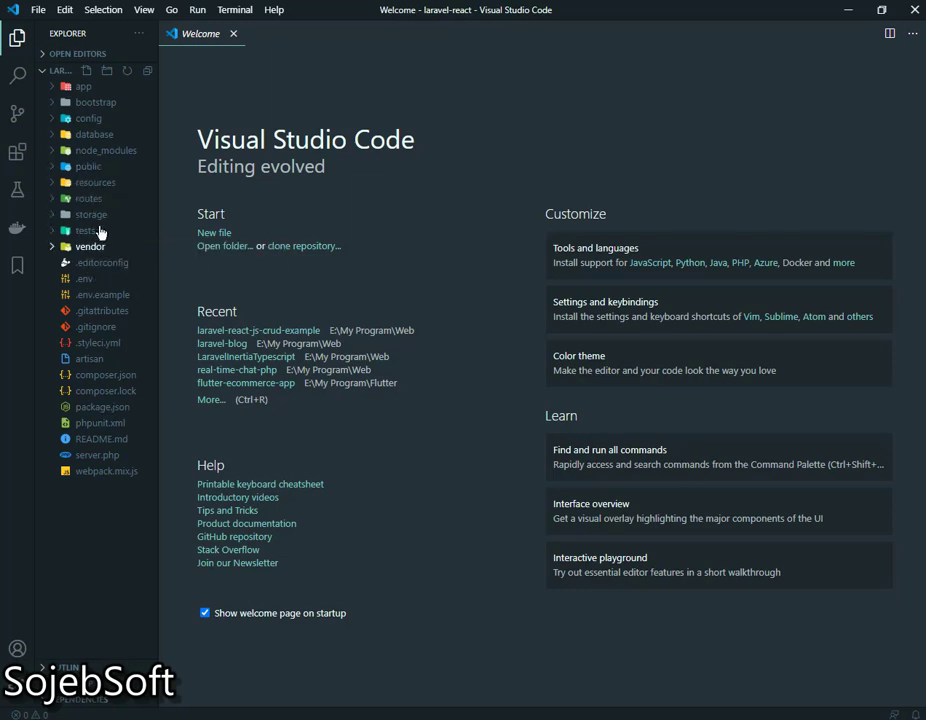
Expand resources and components and rename Example.js to Index.js.
click(95, 182)
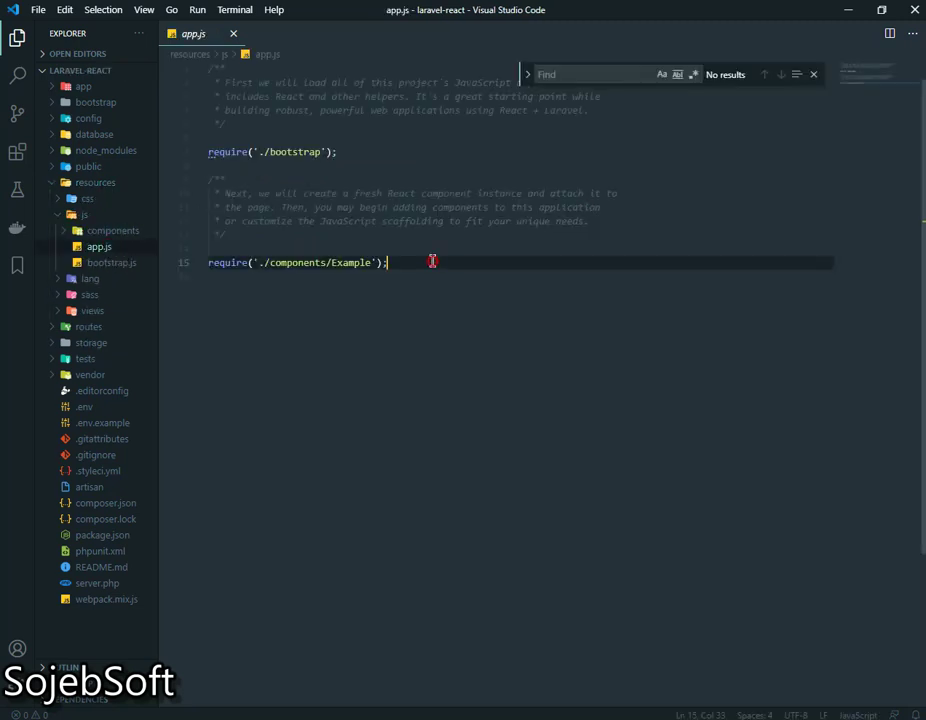
click(813, 74)
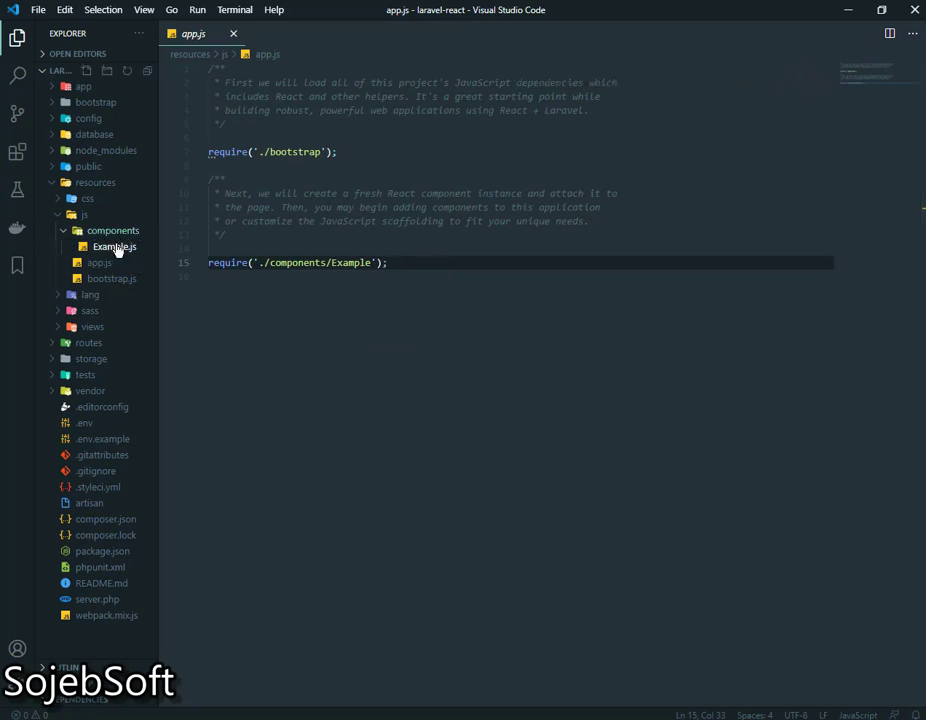
mouse_move(114, 246)
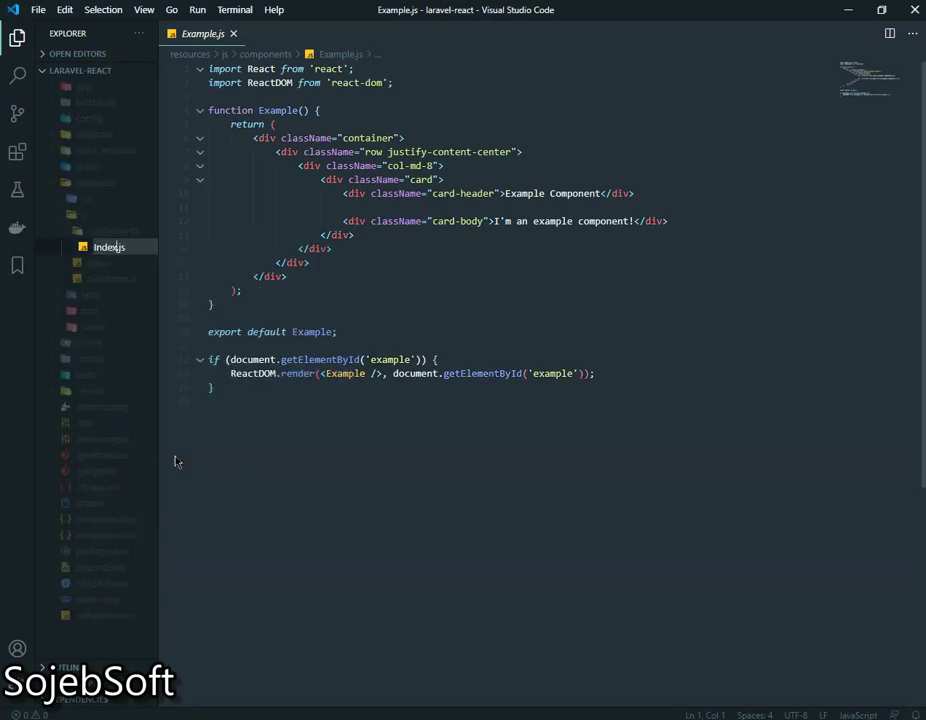
click(109, 247)
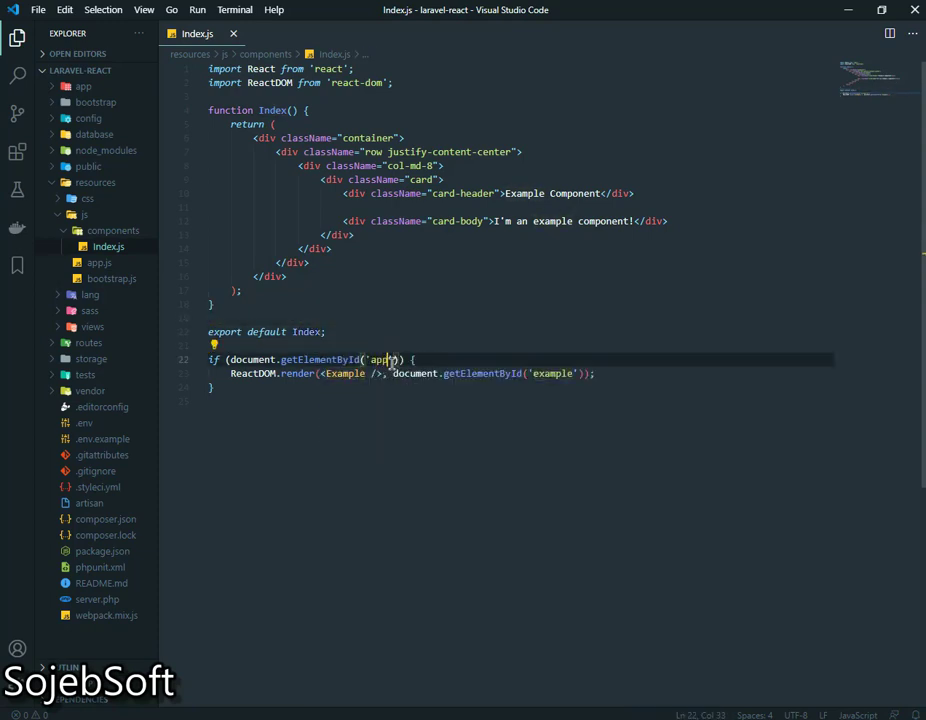
Change the mount element from 'example' to 'app' in Index.js.
double_click(345, 373)
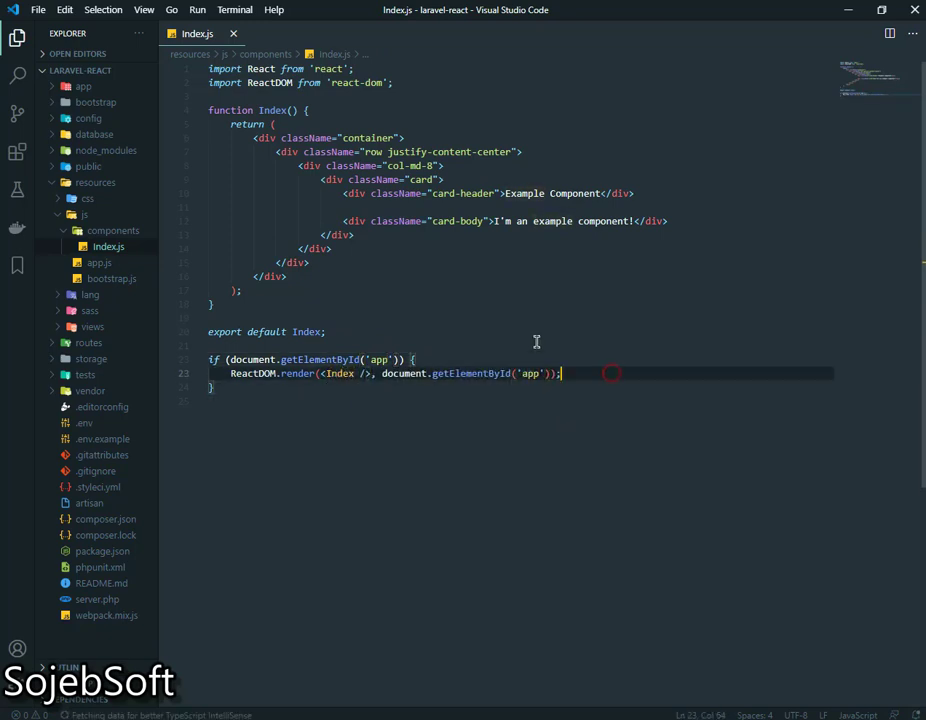
click(99, 262)
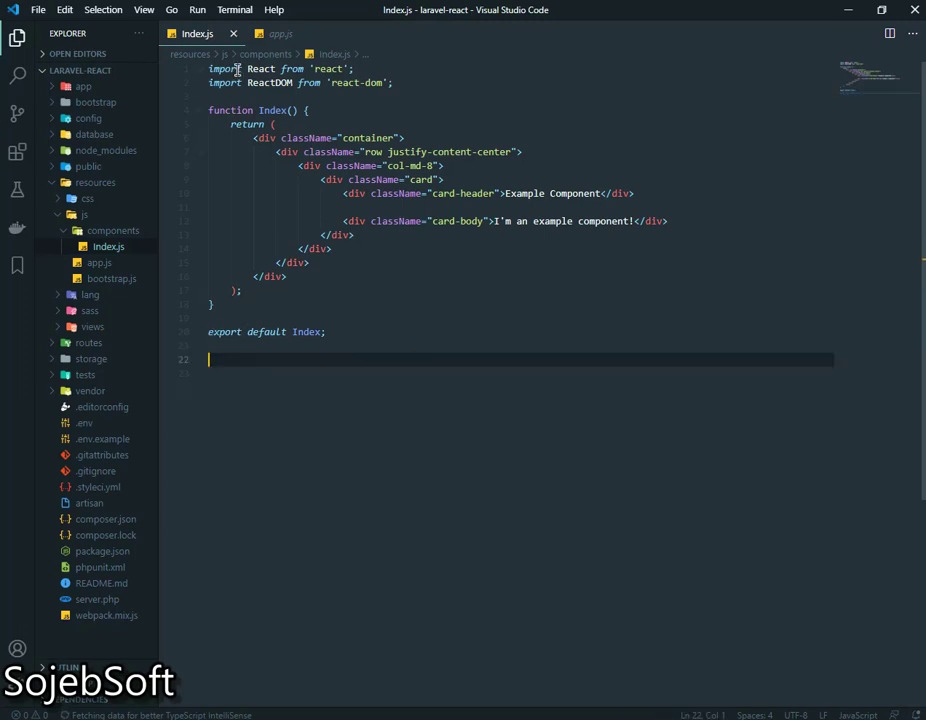
Add the if (document.getElementById('app')) render block to app.js.
click(280, 33)
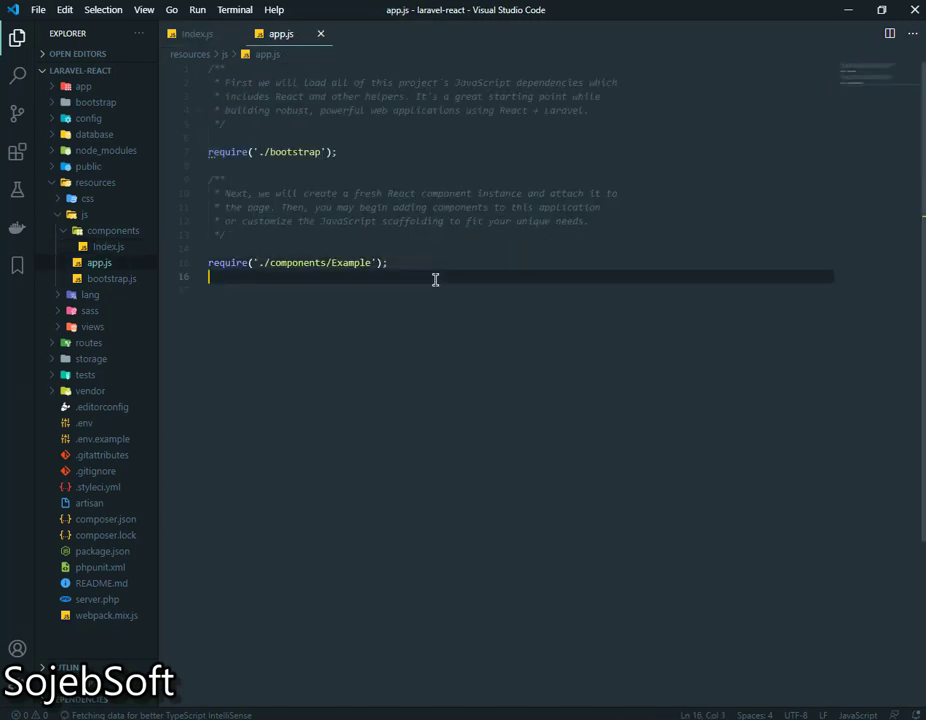
text(if (document.getElementById('app')) {)
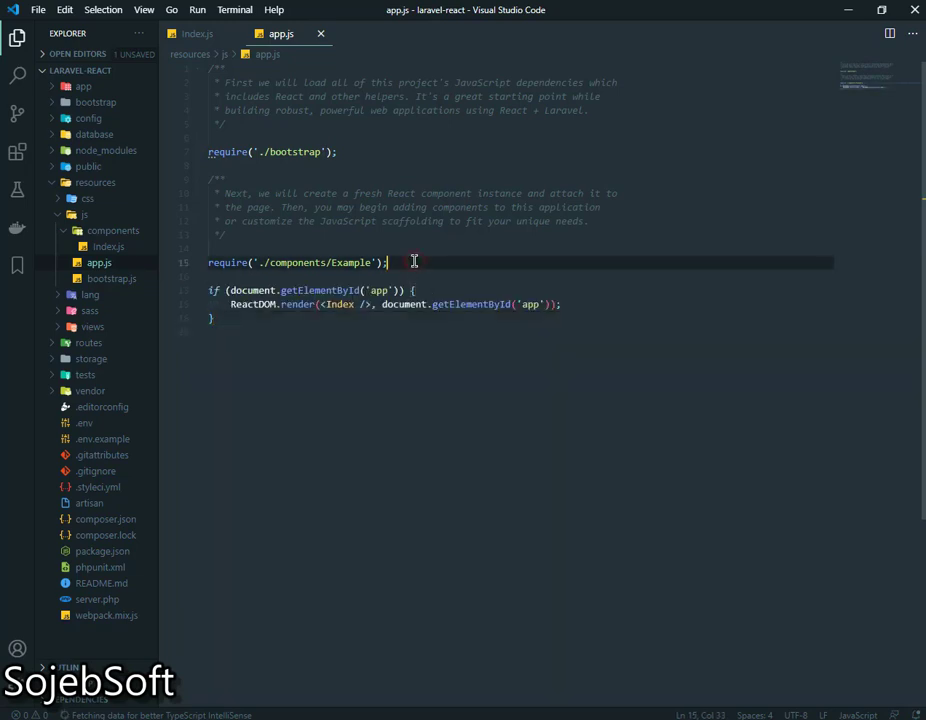
key(Enter)
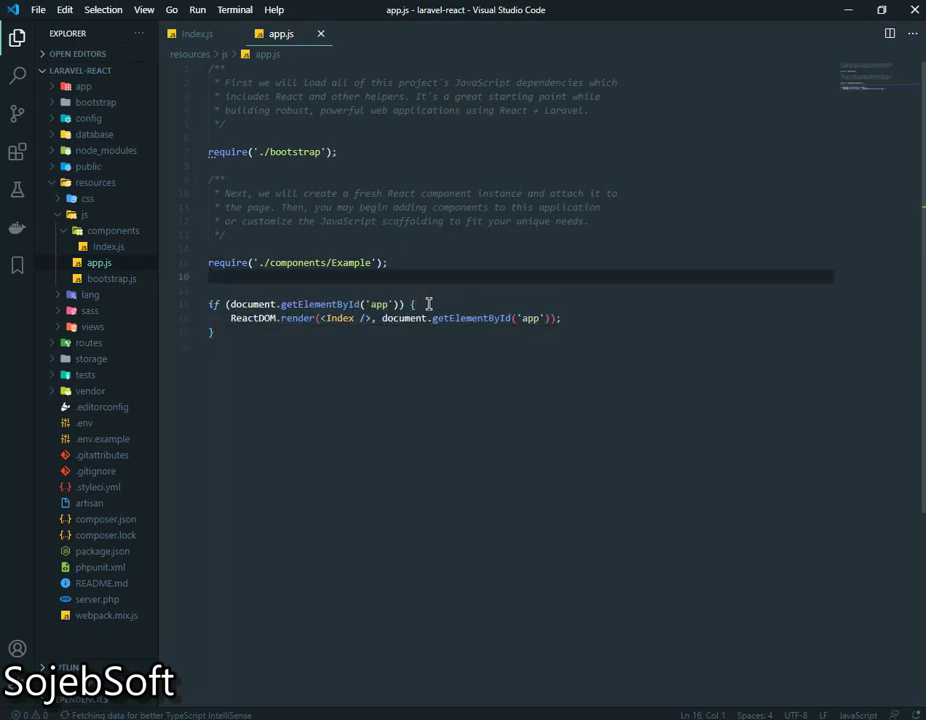
Replace the old Example require with import Index from './components/Index'.
text(impoer)
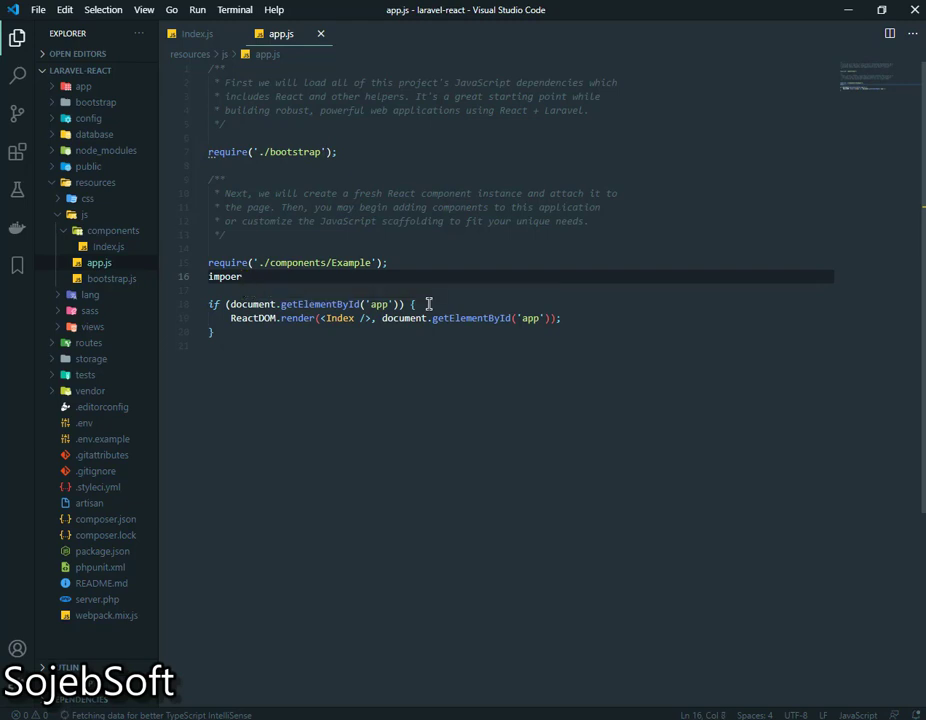
text(In)
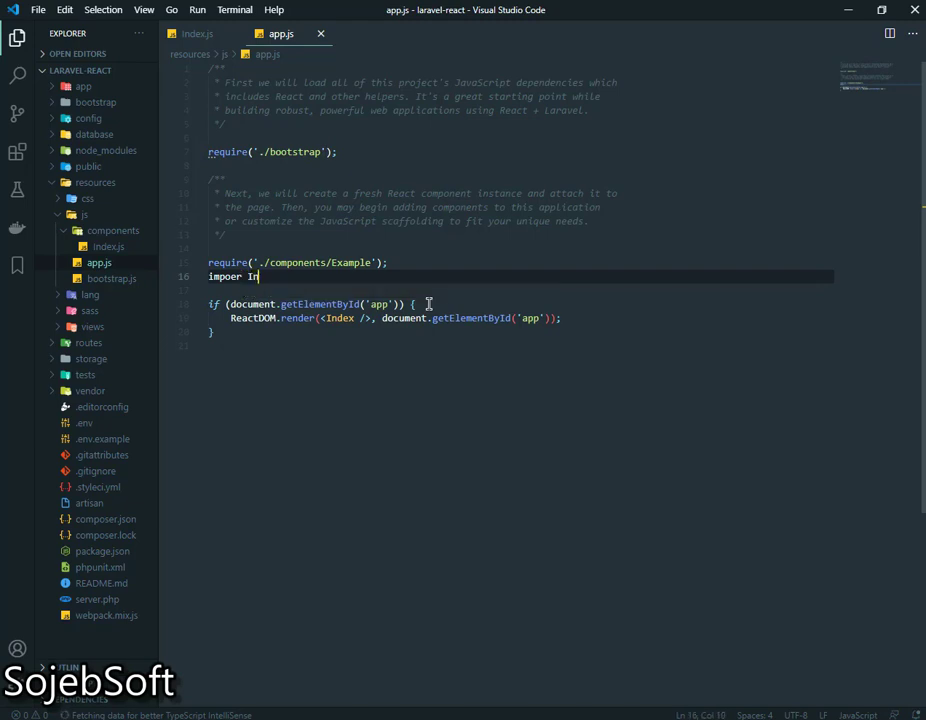
text(dex from ')
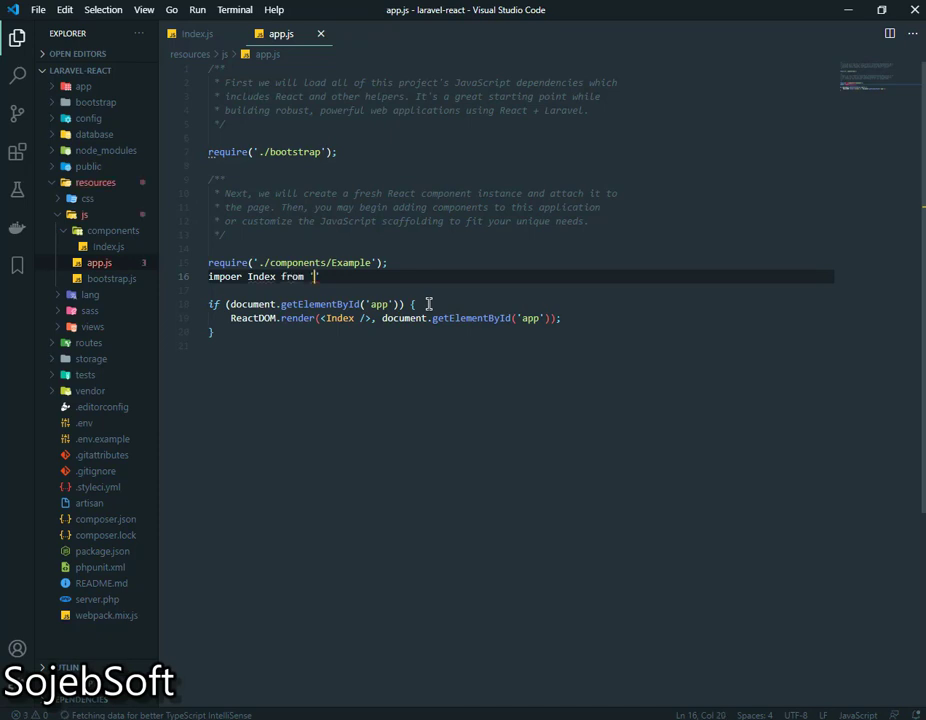
text(./)
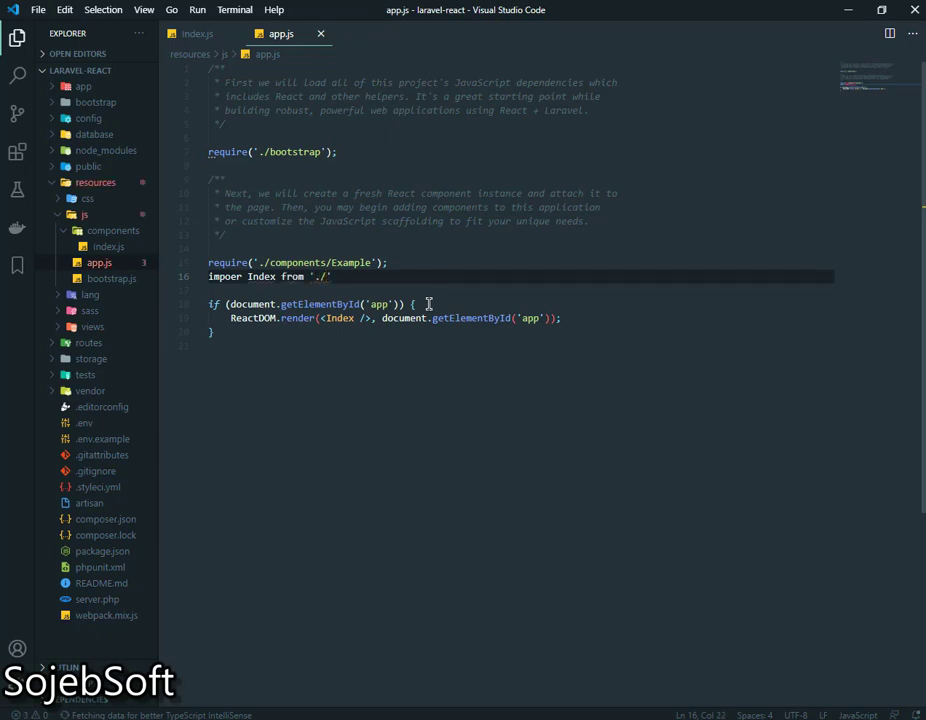
key(Ctrl+f)
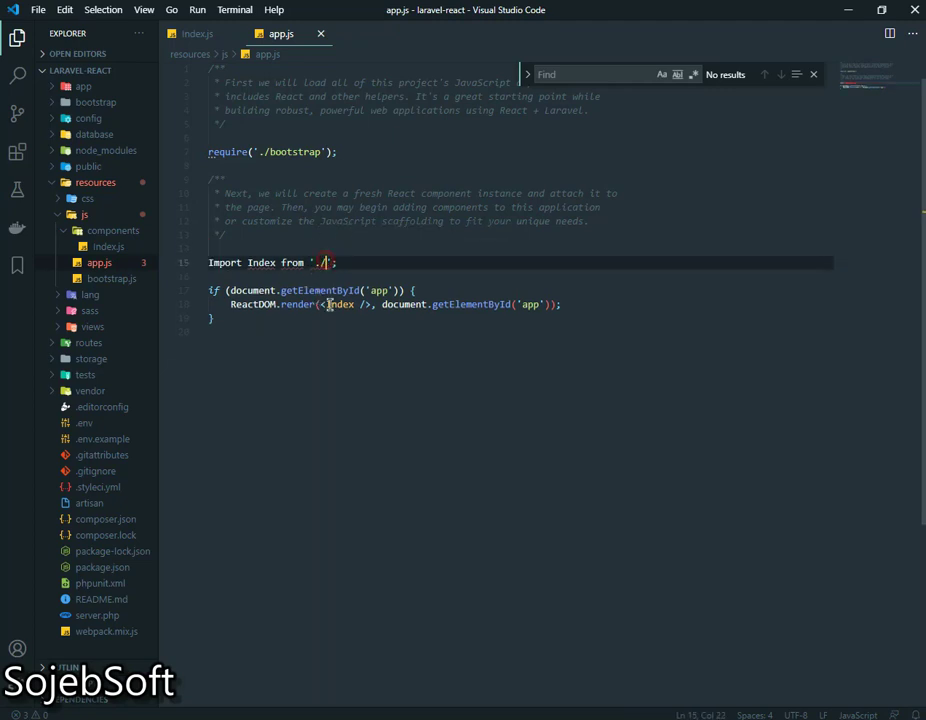
text(components/)
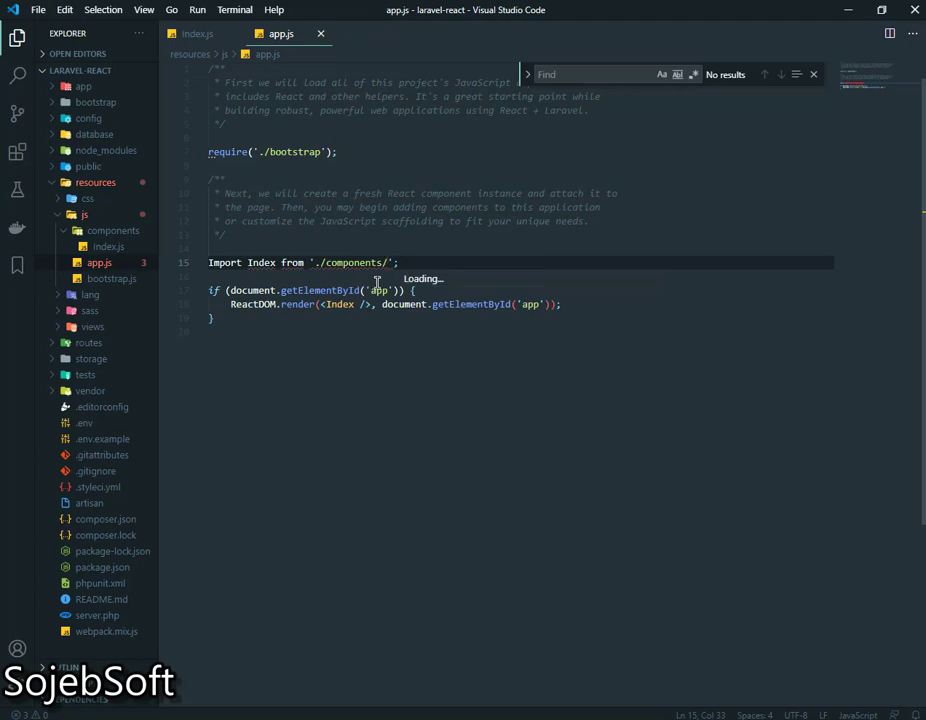
text(Index)
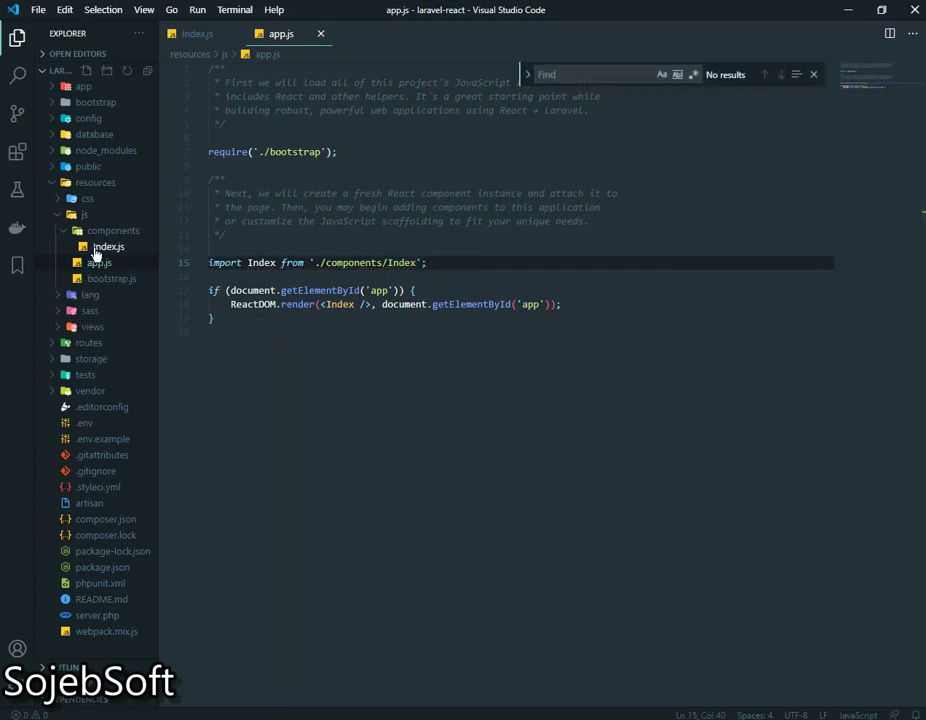
Select and clear the default markup inside welcome.blade.php's body.
click(92, 326)
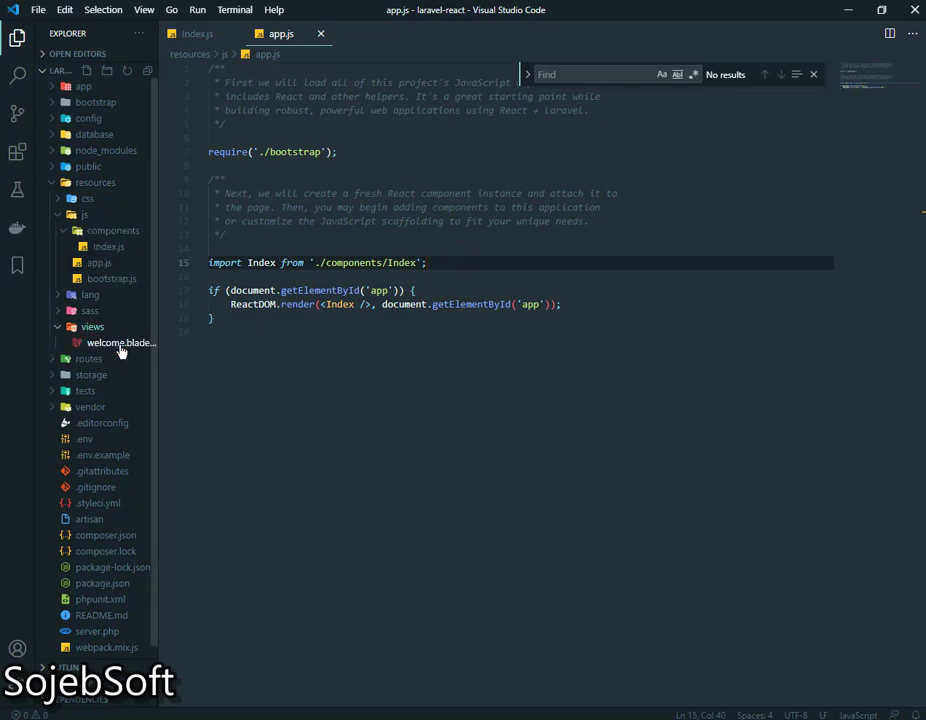
click(120, 343)
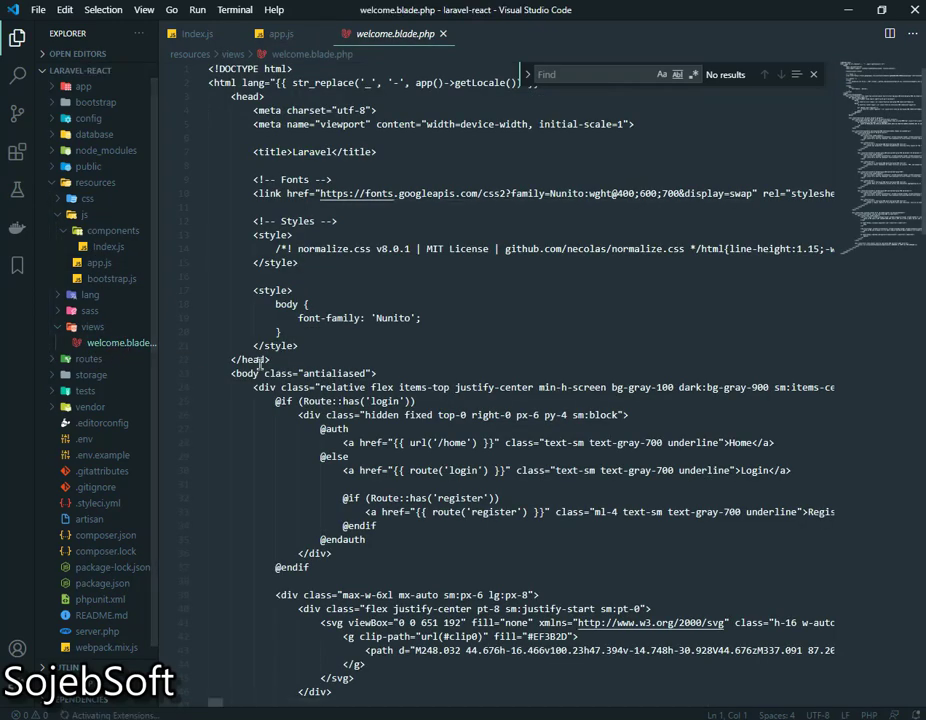
scroll(down, 3)
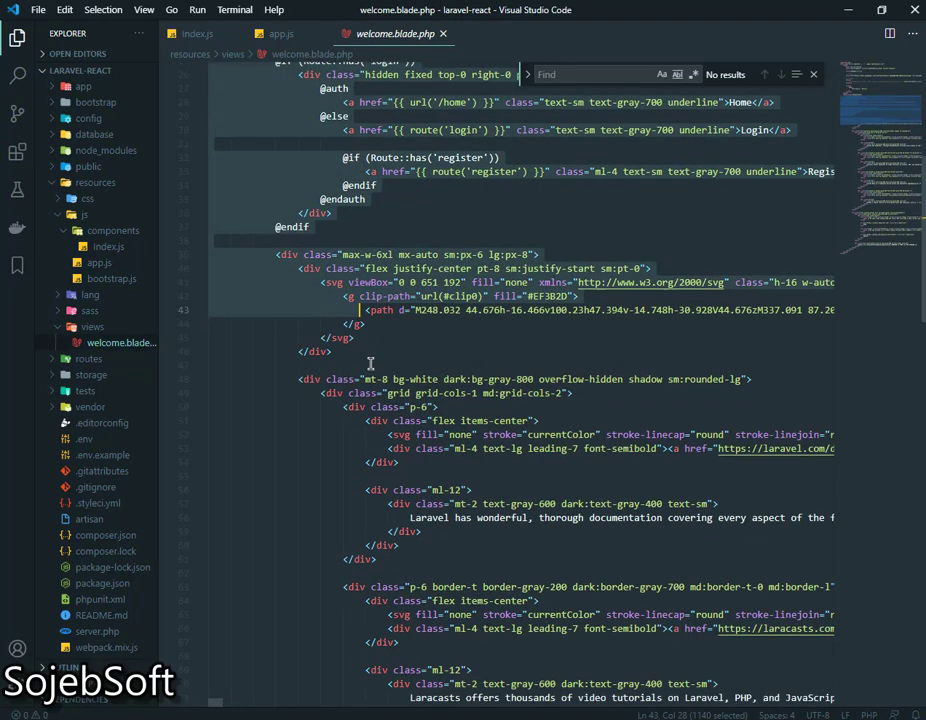
scroll(down, 3)
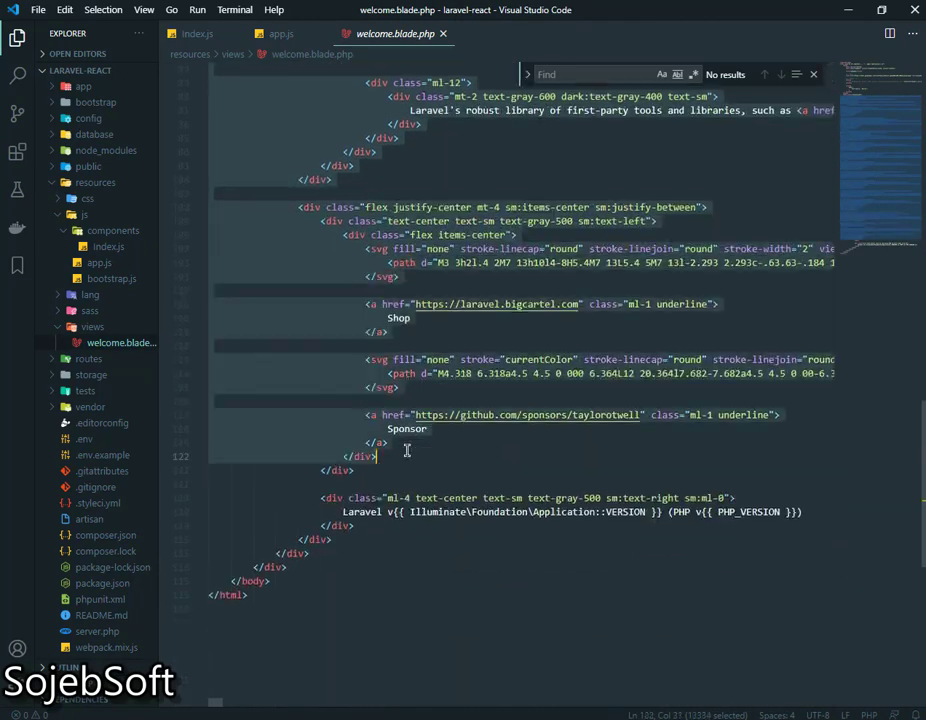
scroll(down, 3)
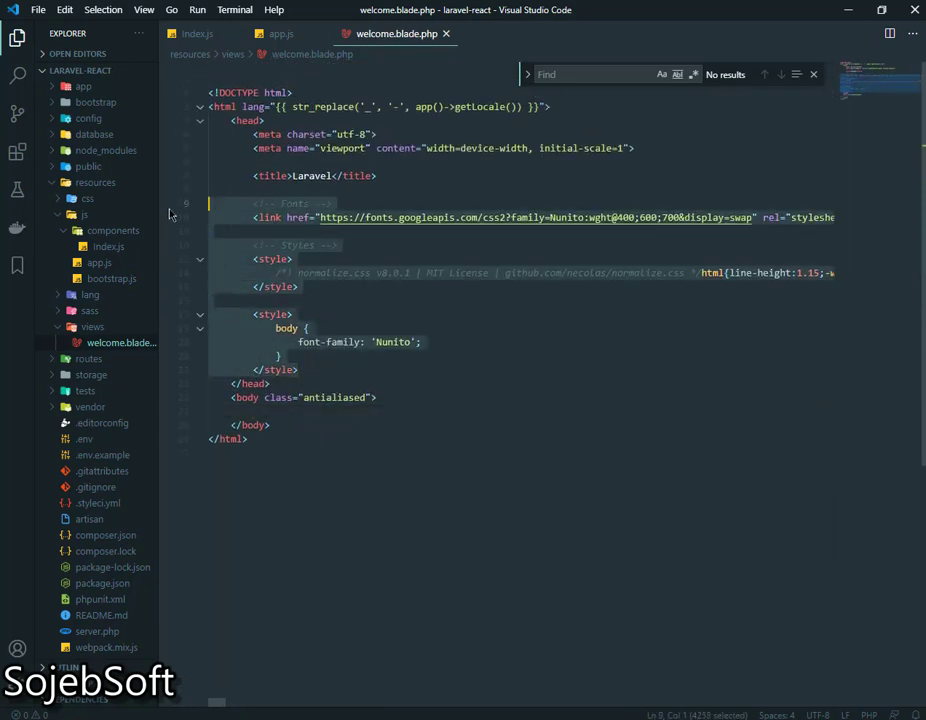
Remove the fonts/style blocks and add <div id="app"></div> plus a script loading ./js/app.js.
key(Delete)
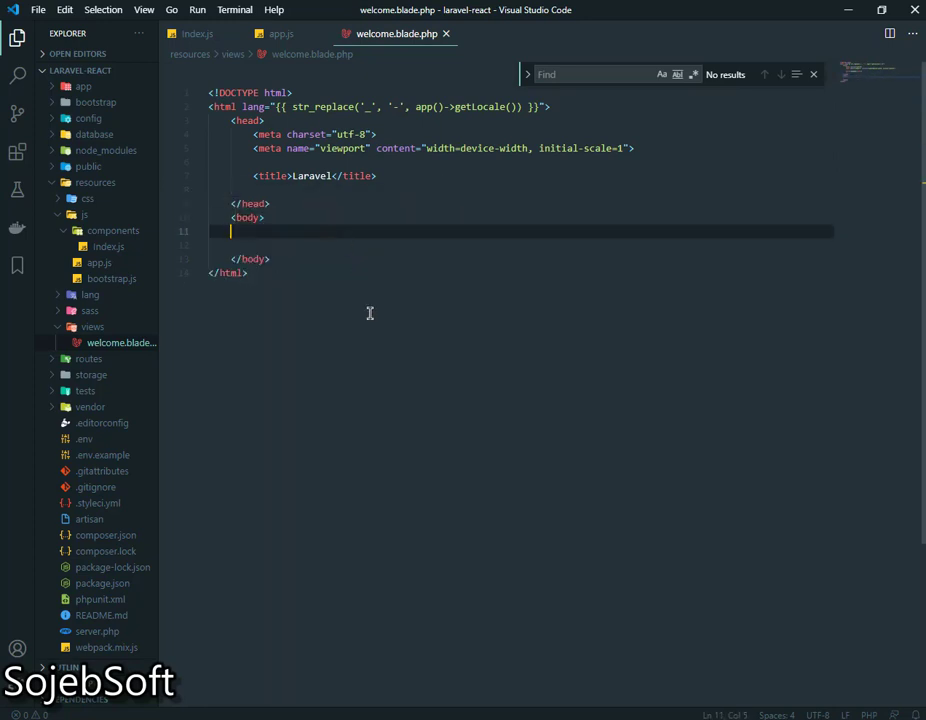
text(<div></div>)
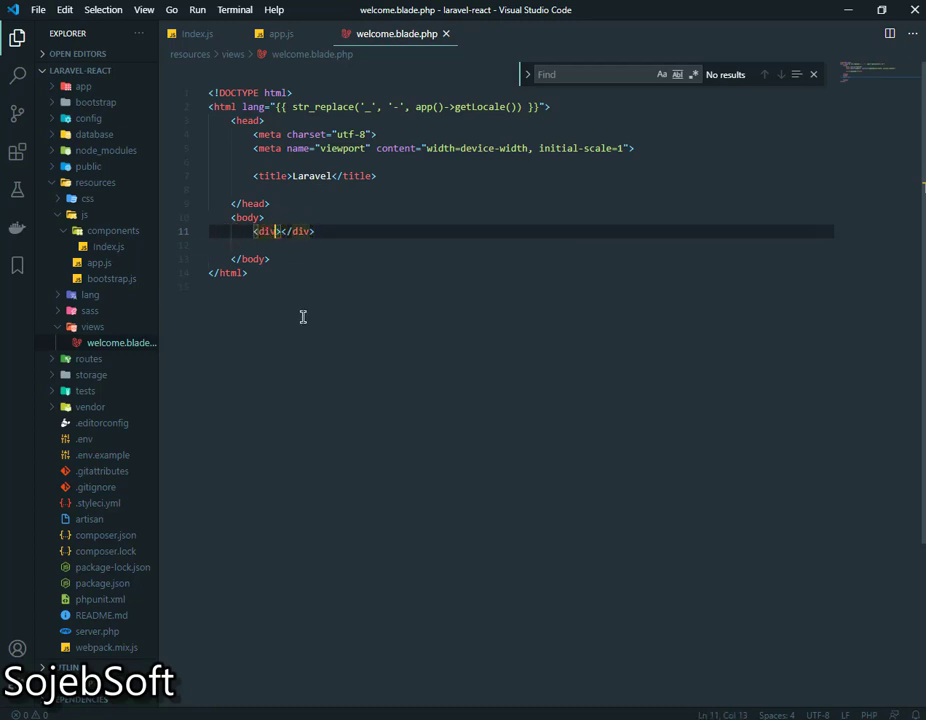
text(id="app")
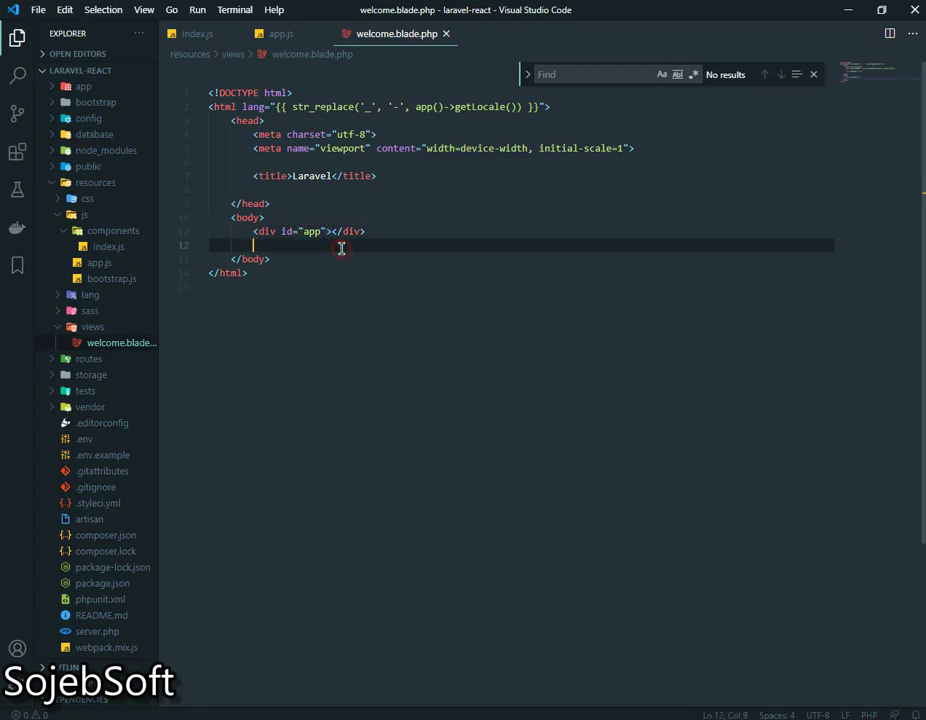
text(script src=""></script>)
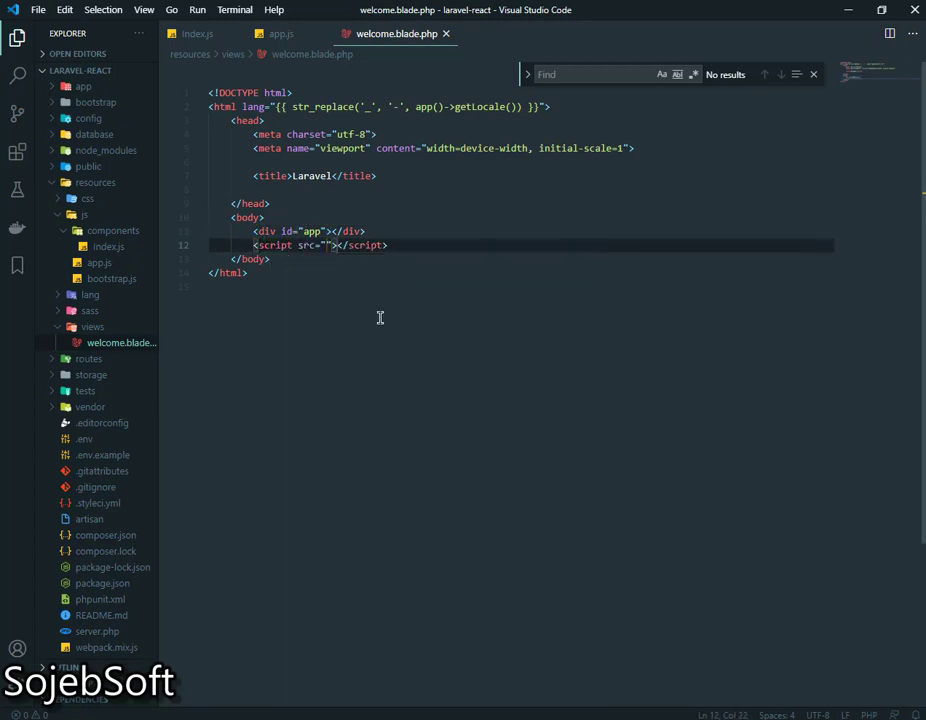
text(./js/app.js)
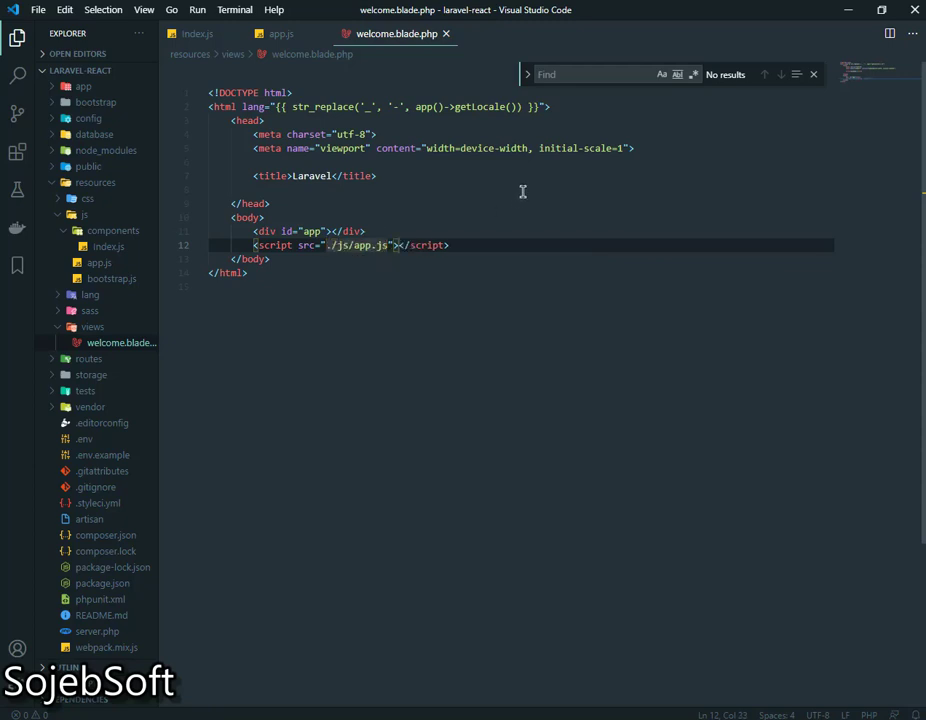
Add a stylesheet link in the head pointing to the css/ folder.
text(link rel="stylesheet" href="./style.css">)
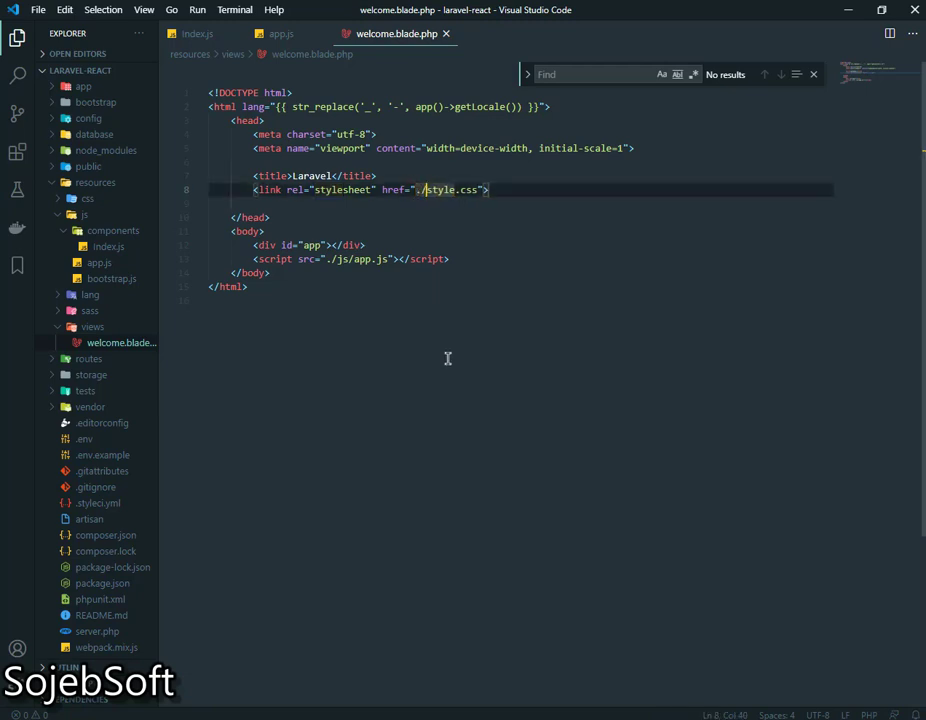
text(css/)
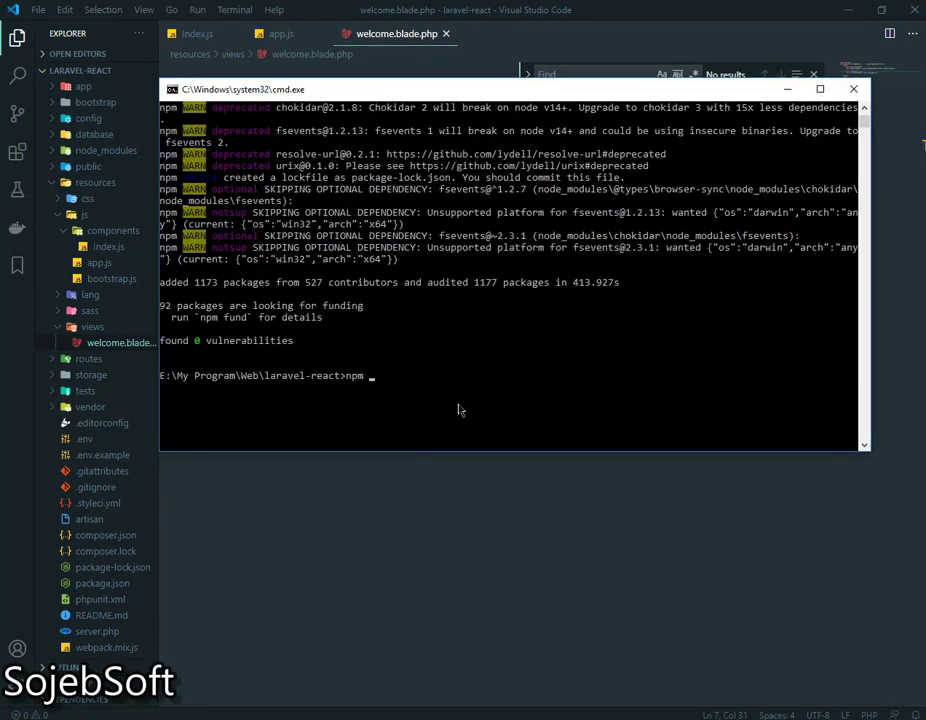
Run npm run watch in the project folder to build the assets.
text(run watch)
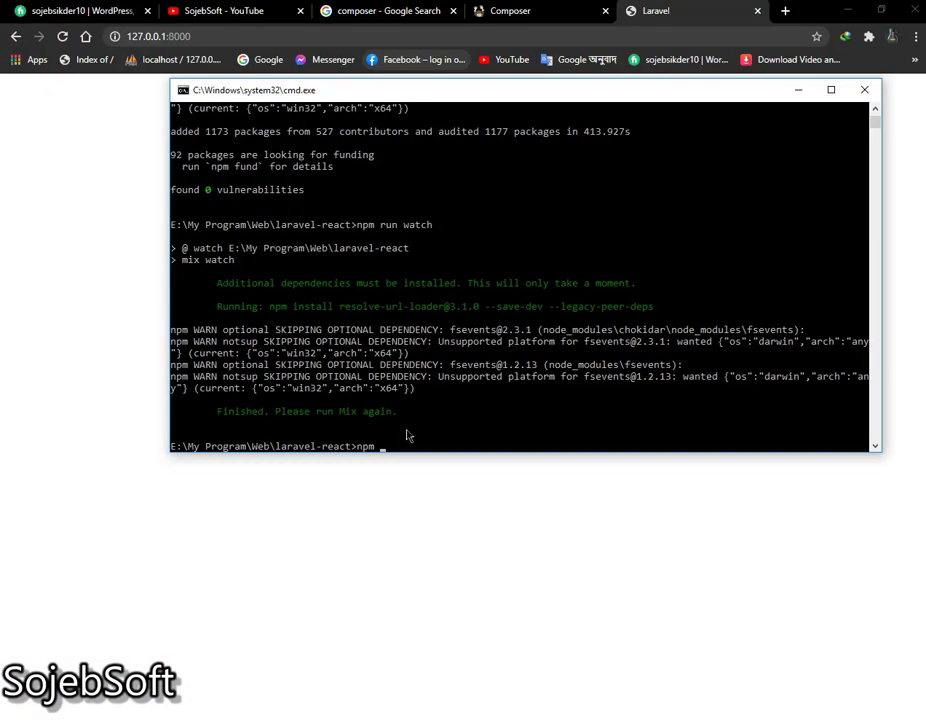
text(run wa)
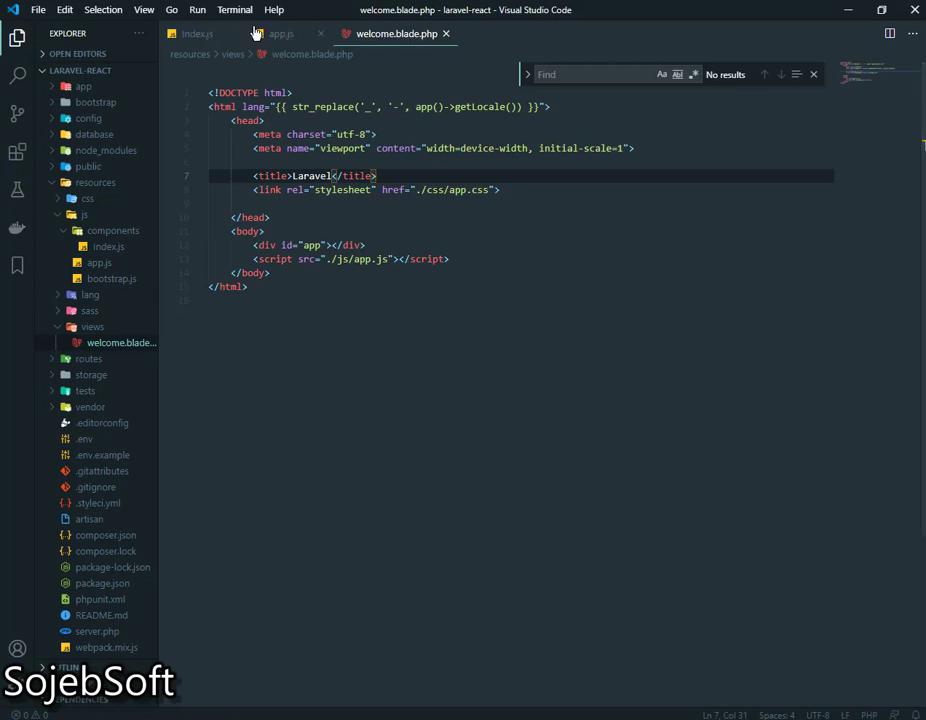
Add import ReactDOM from 'react-dom' above the Index import in app.js.
click(197, 33)
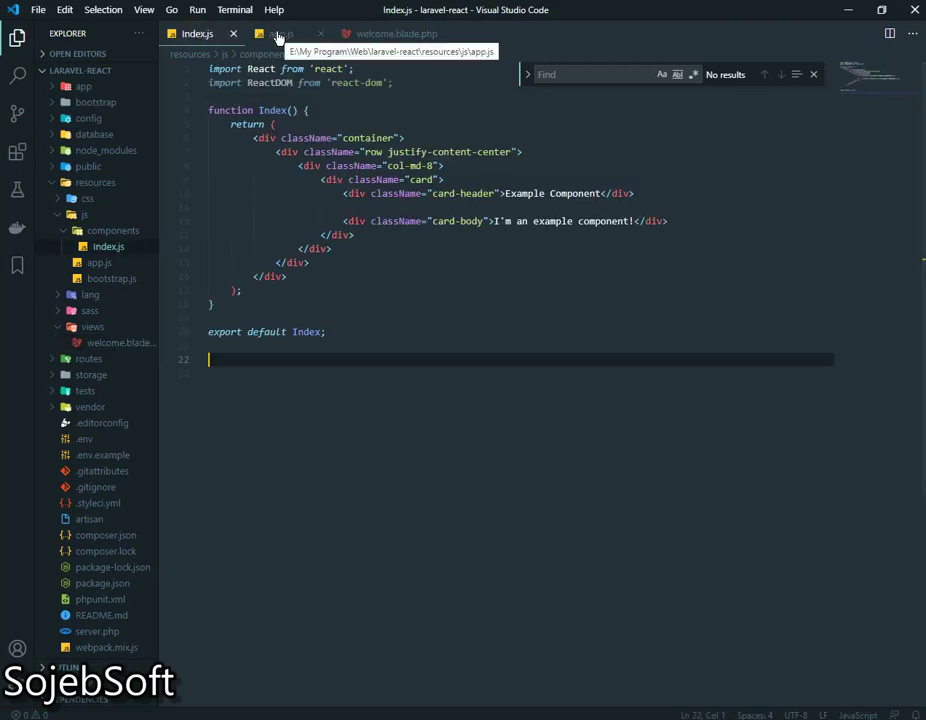
click(272, 33)
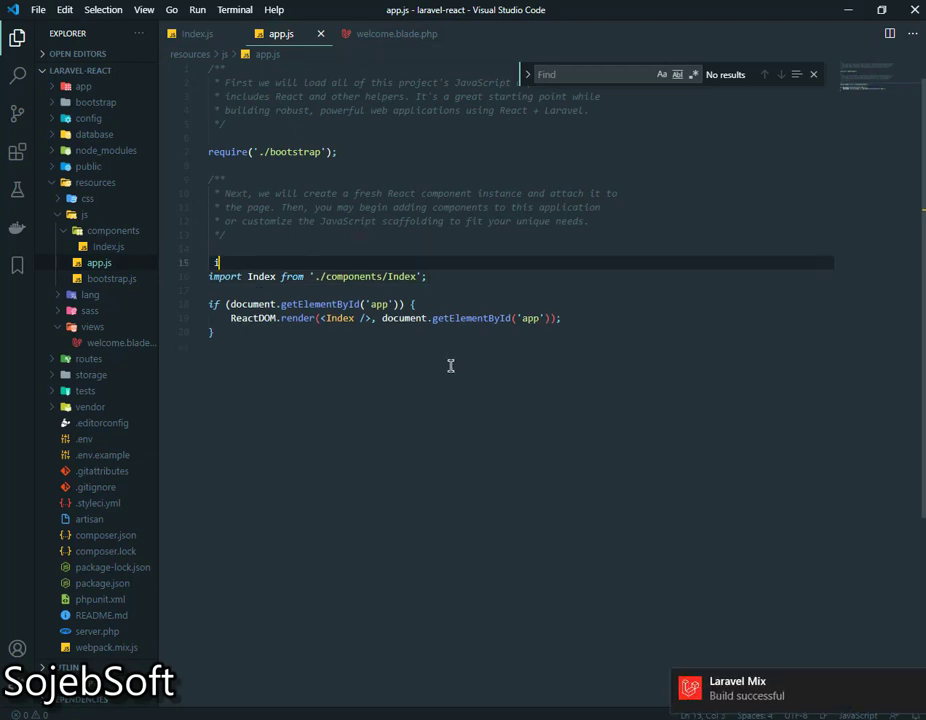
text(import ReactDOM from ')
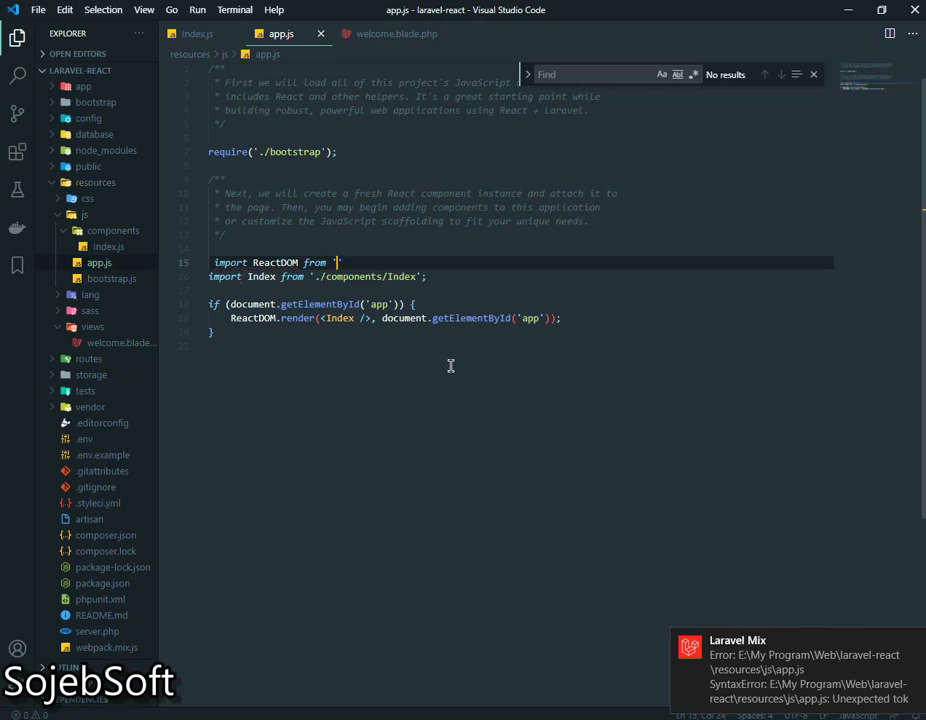
text(react')
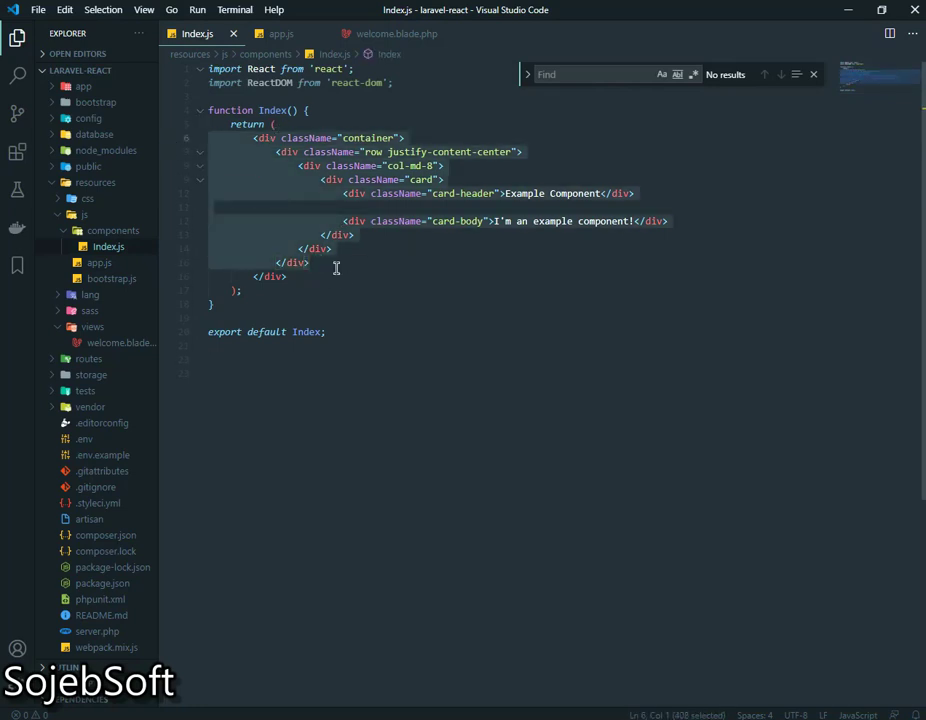
Replace Index.js's card markup with the text "We installed React js with laravel successful".
key(Delete)
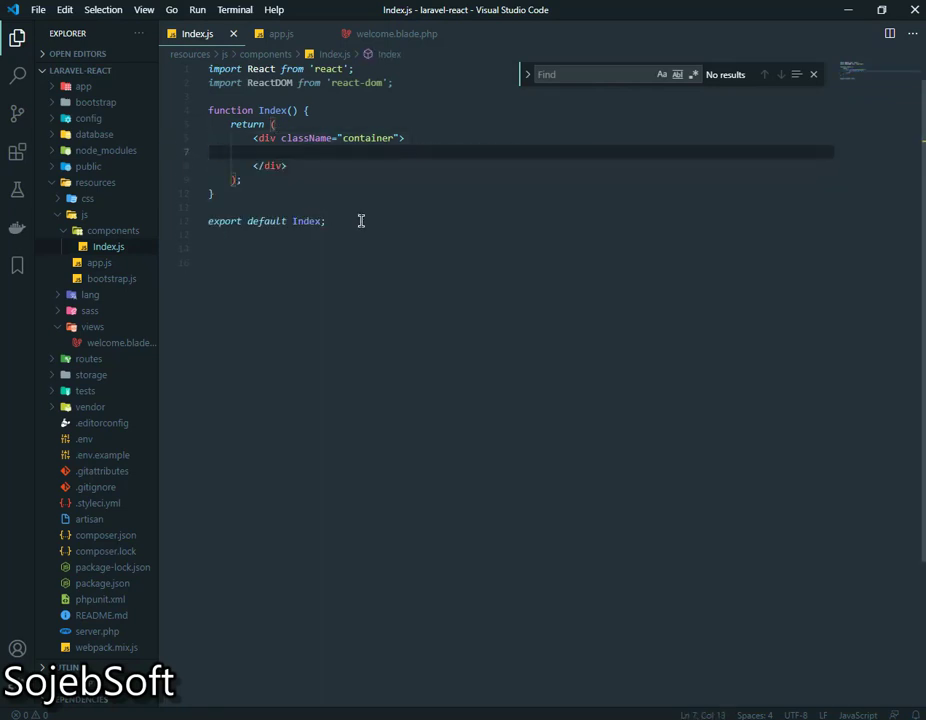
text(We)
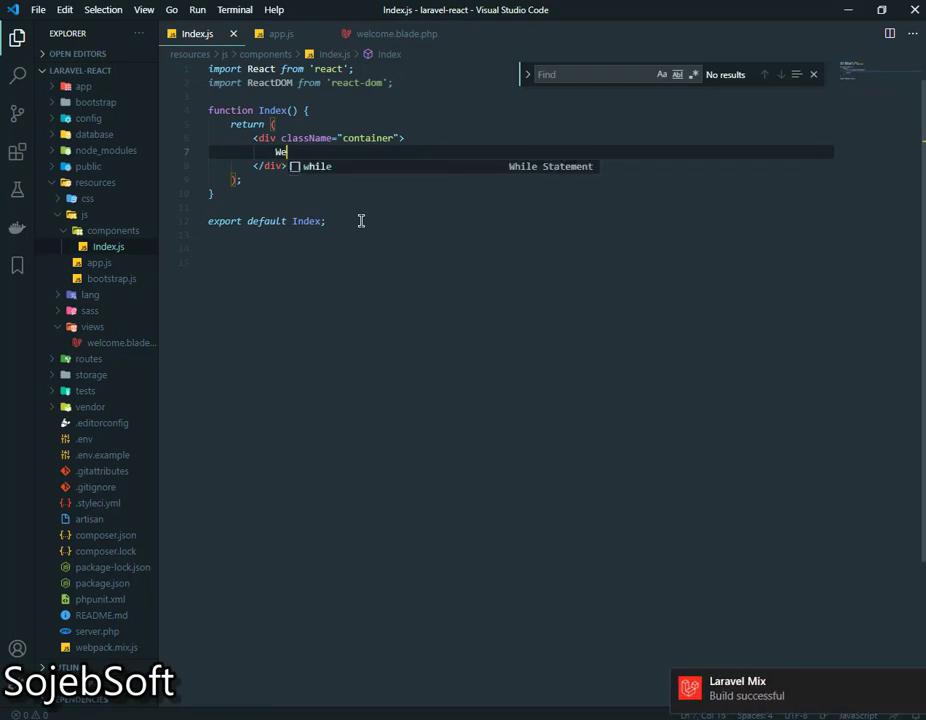
text(installe)
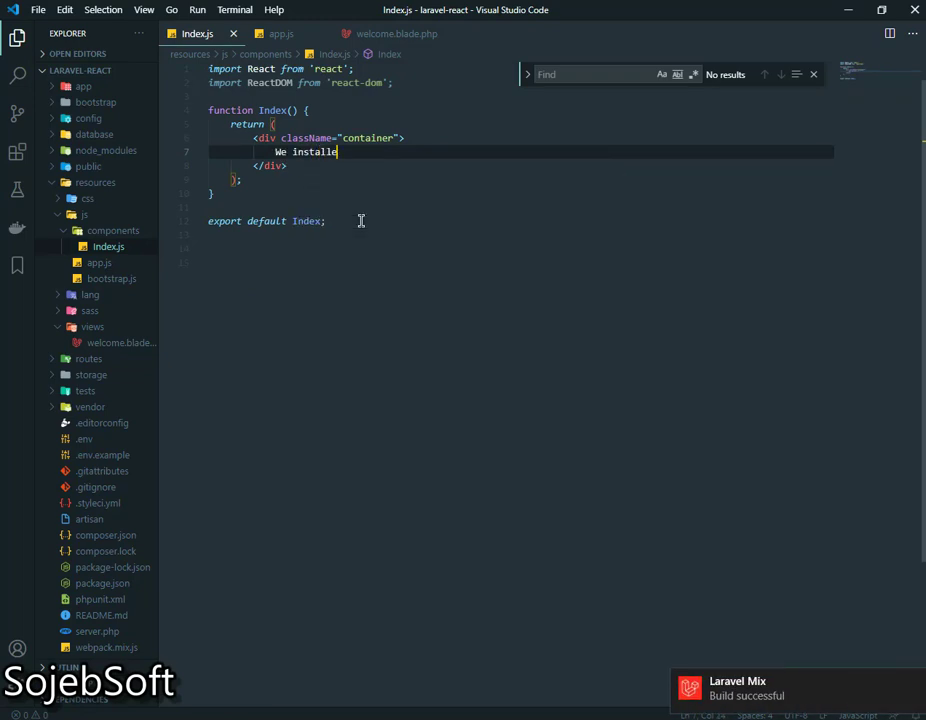
text(React)
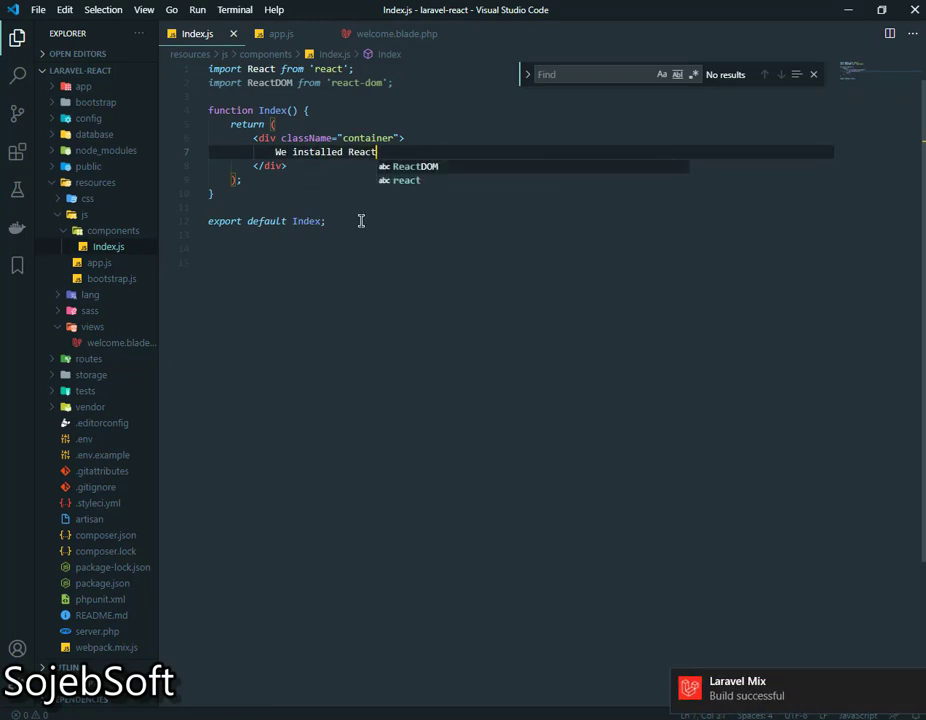
text(js with)
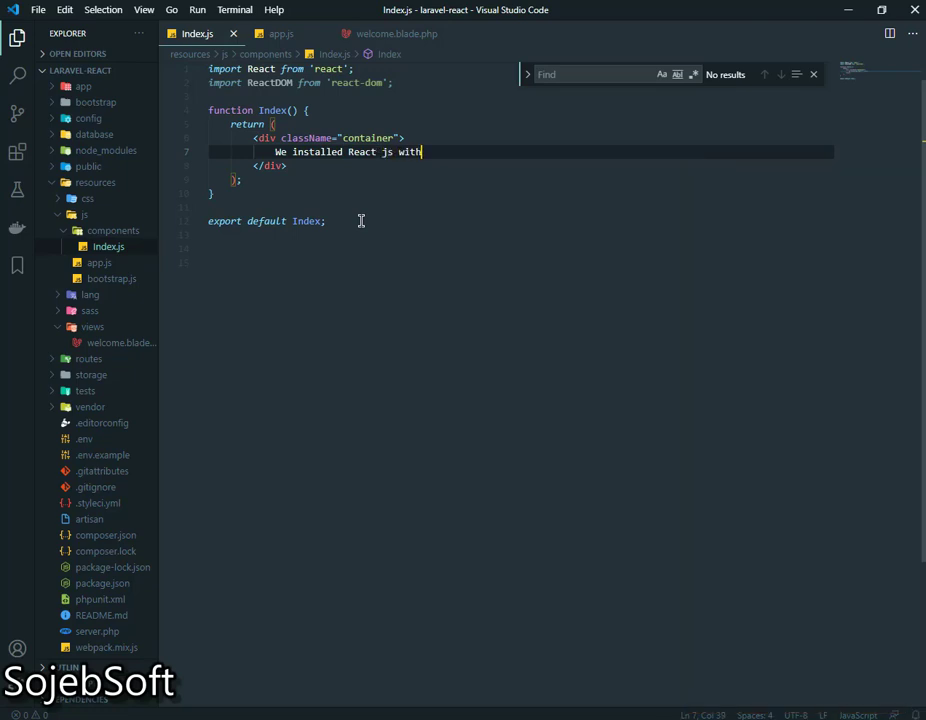
text(laravel su)
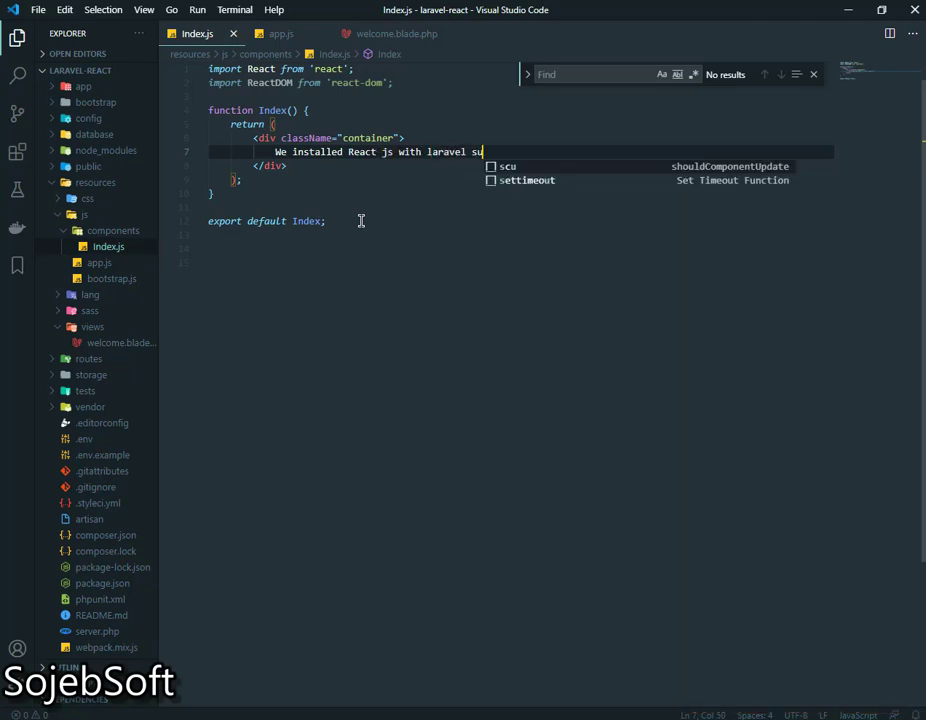
text(ccessful)
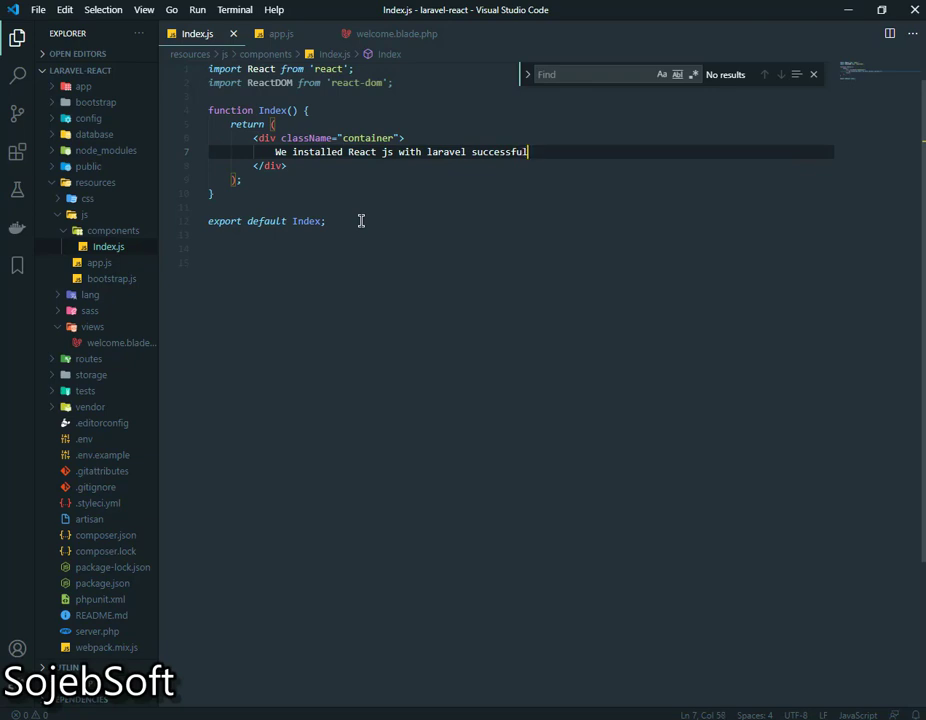